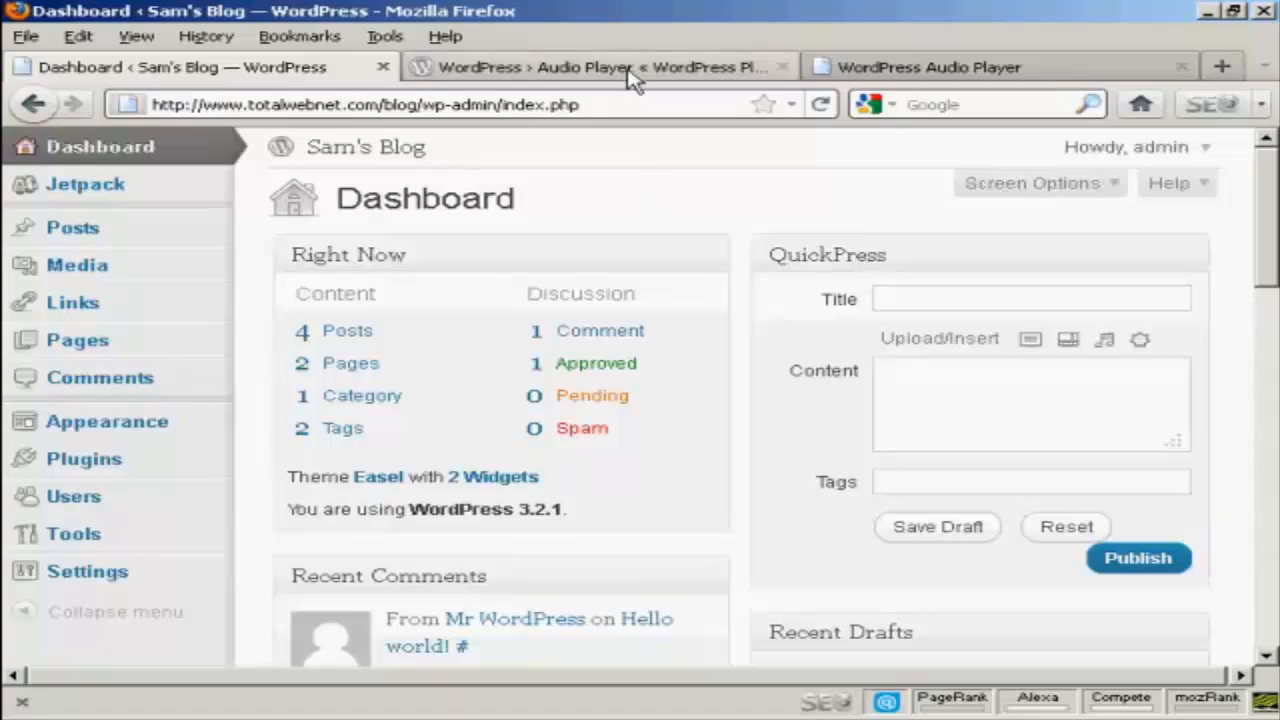
# - View the Audio Player plugin directory page and the wpaudioplayer.com Audio Player 2.0 homepage
pyautogui.click(595, 67)
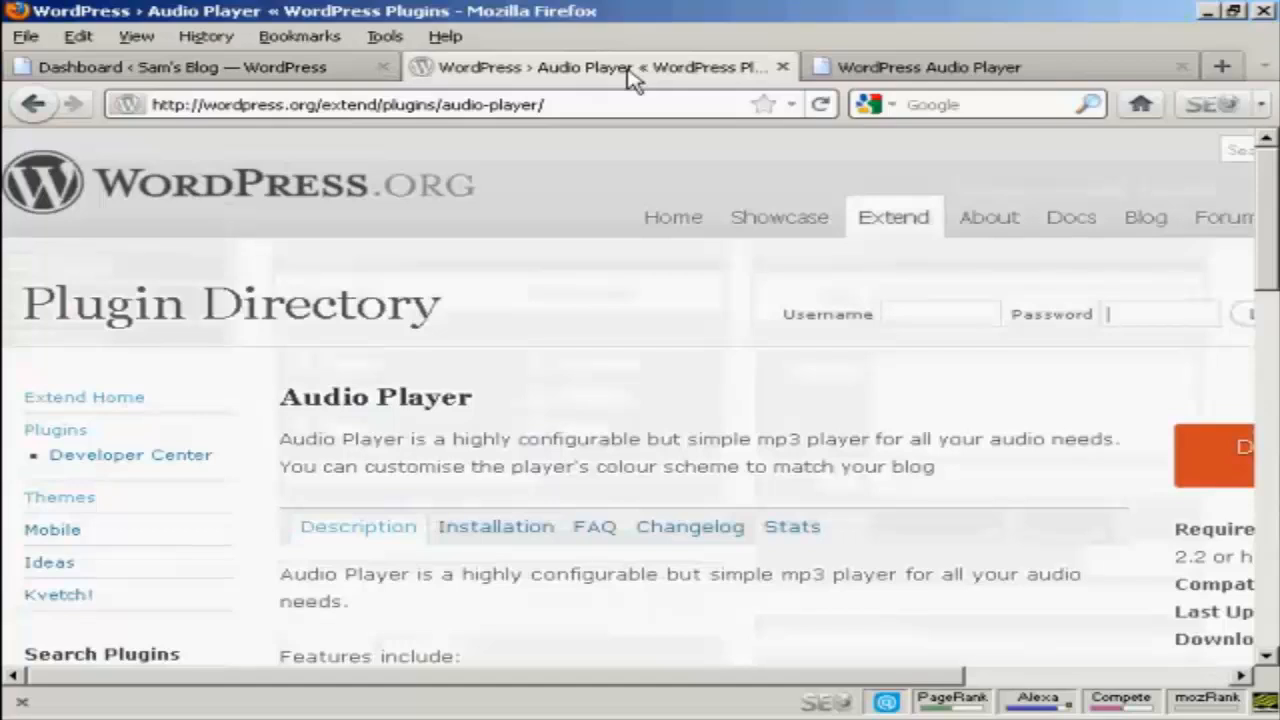
pyautogui.moveTo(573, 258)
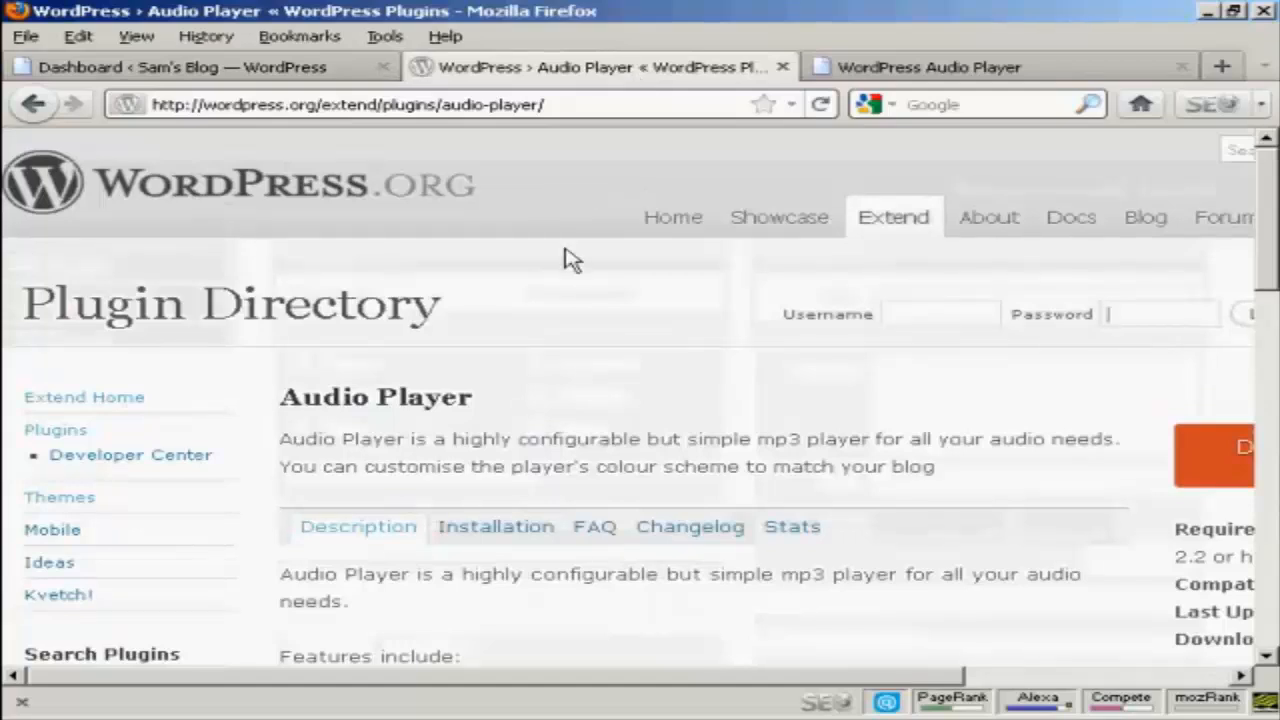
pyautogui.moveTo(275, 135)
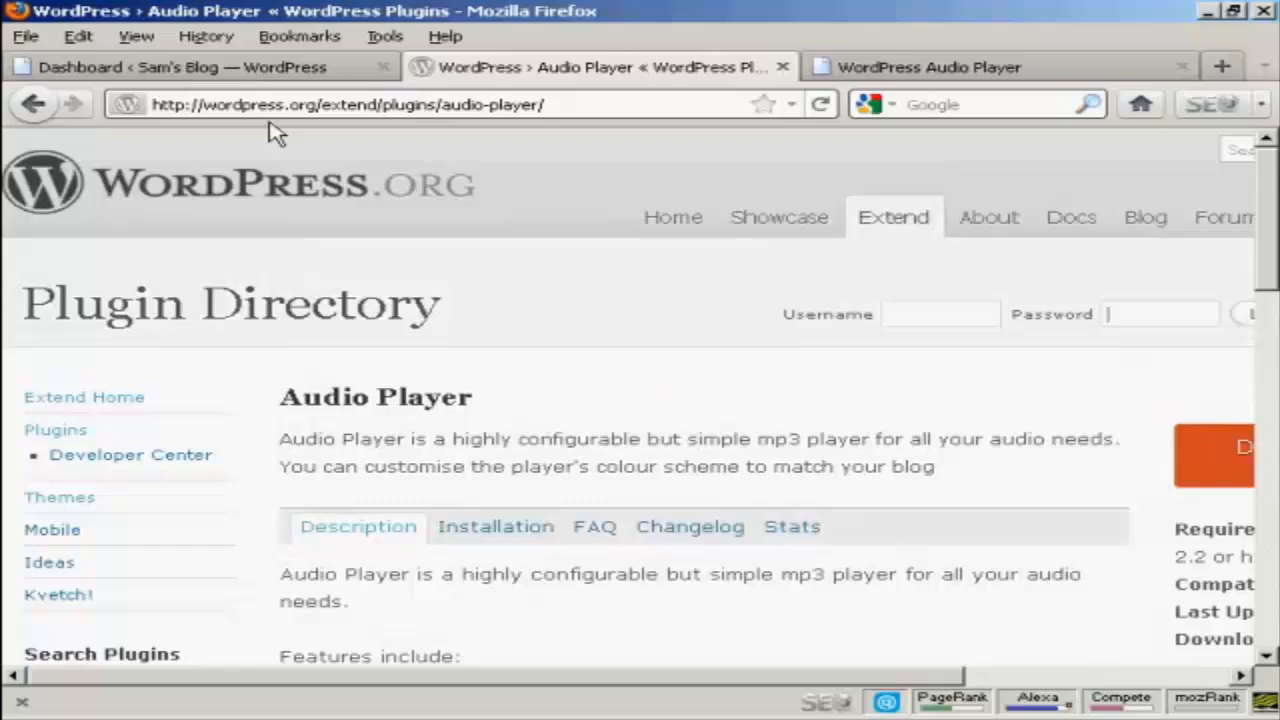
pyautogui.moveTo(340, 125)
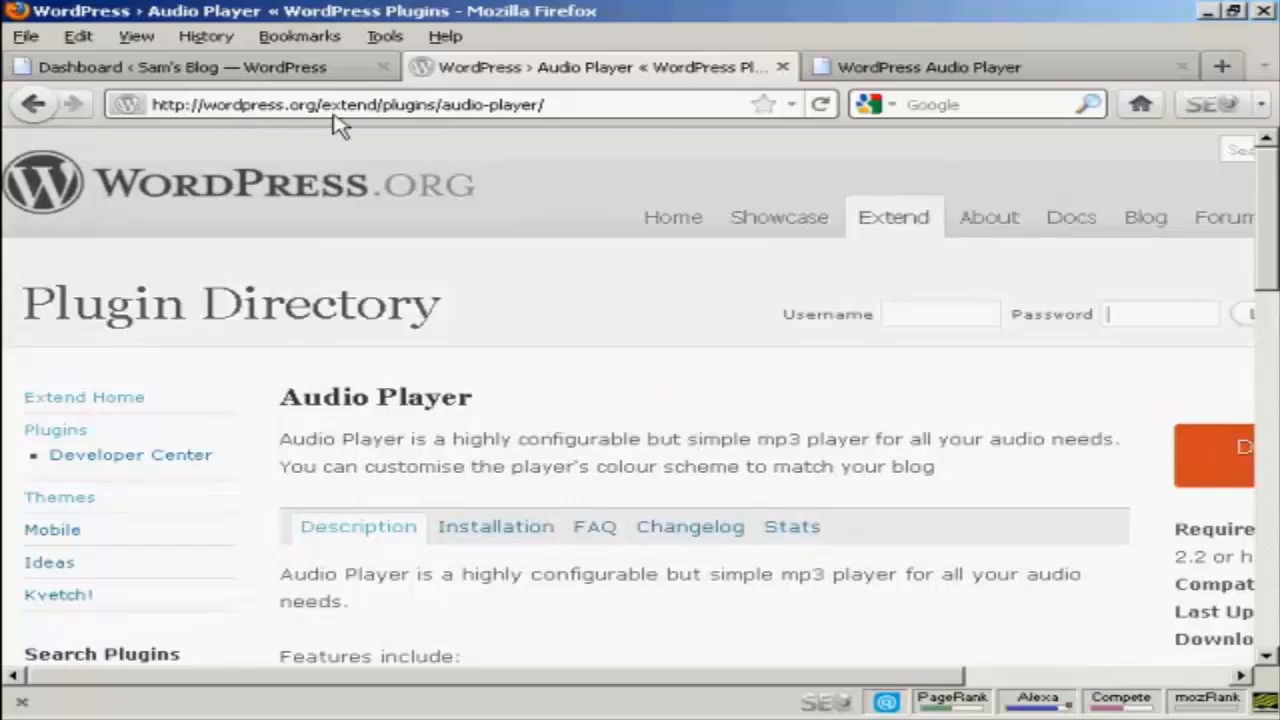
pyautogui.moveTo(400, 130)
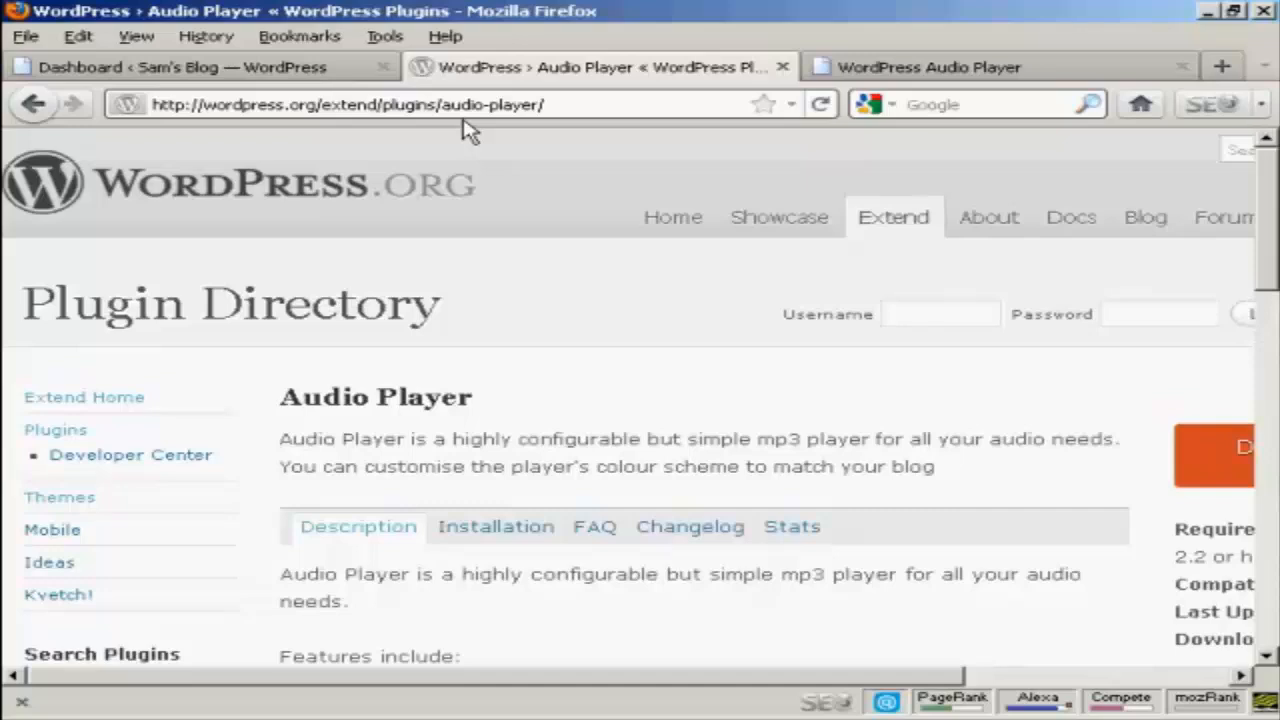
pyautogui.moveTo(990, 85)
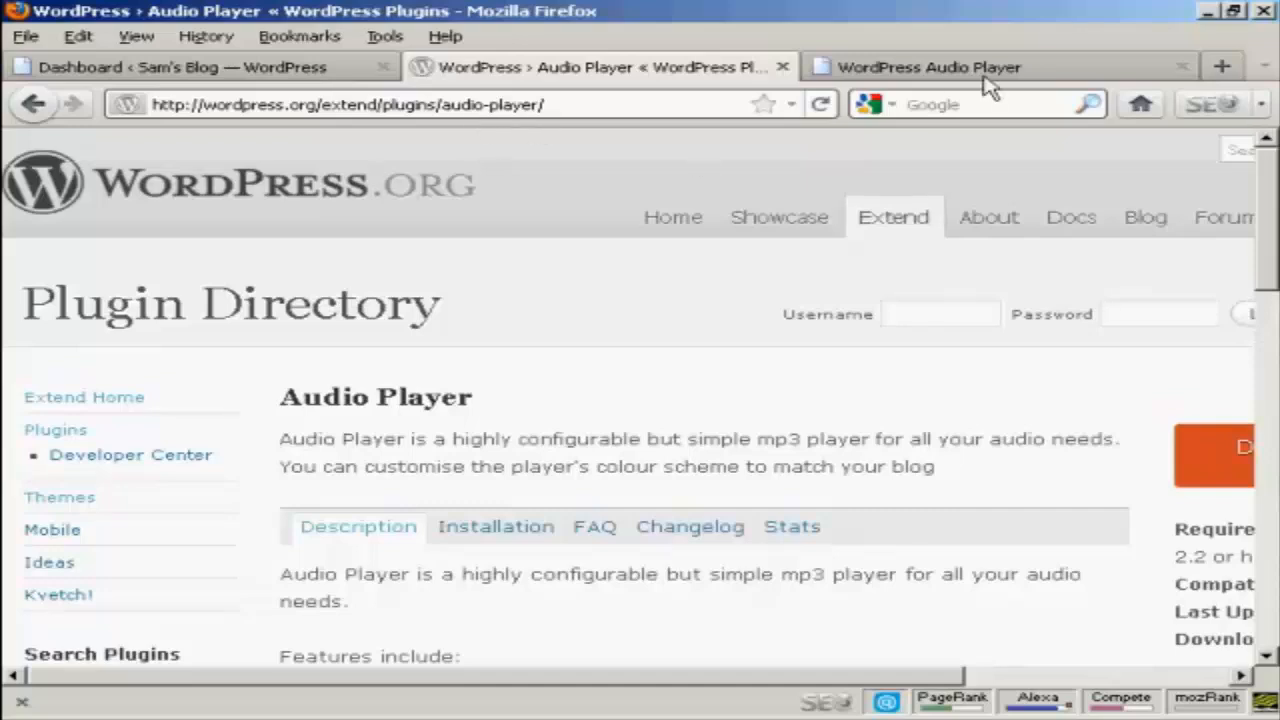
pyautogui.click(928, 67)
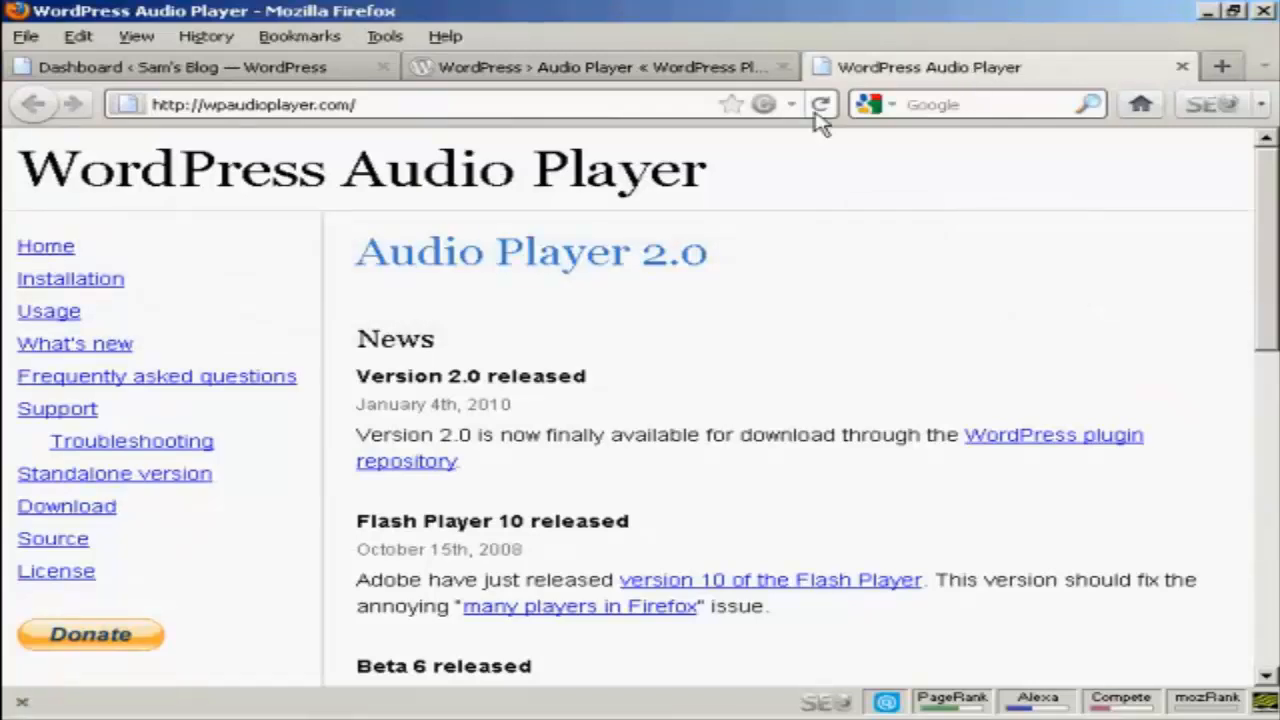
pyautogui.moveTo(360, 135)
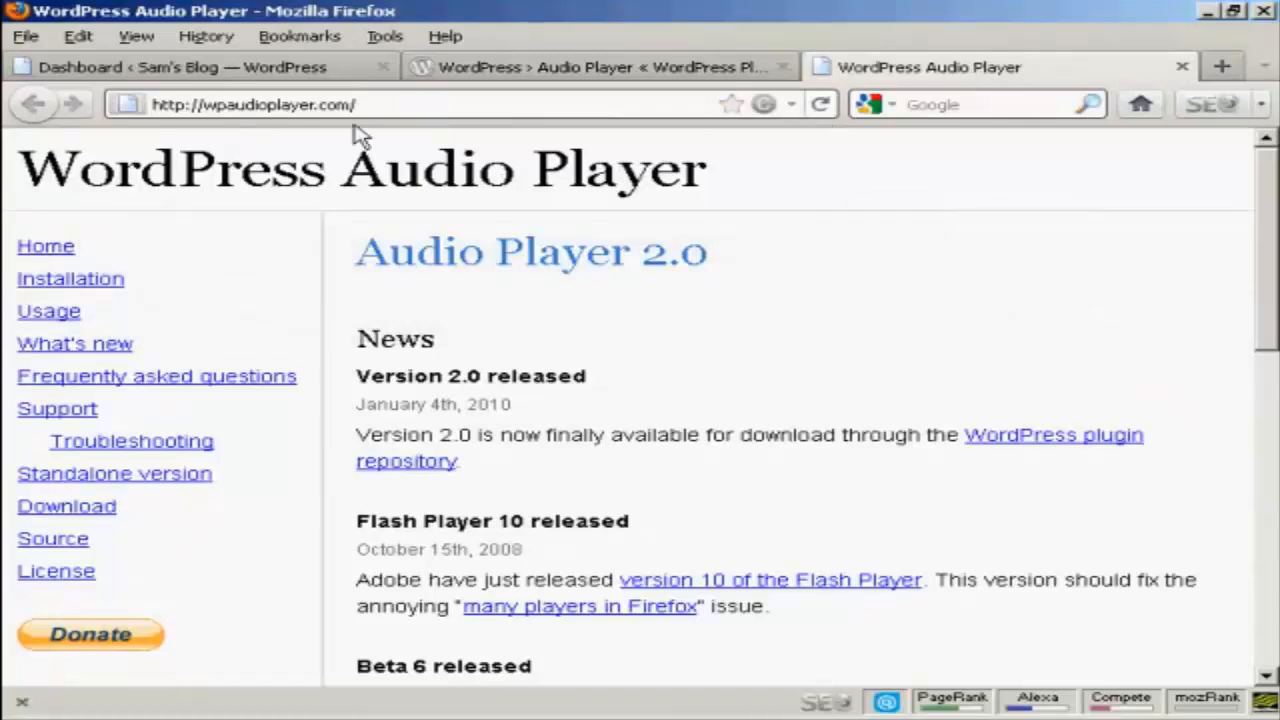
pyautogui.moveTo(120, 67)
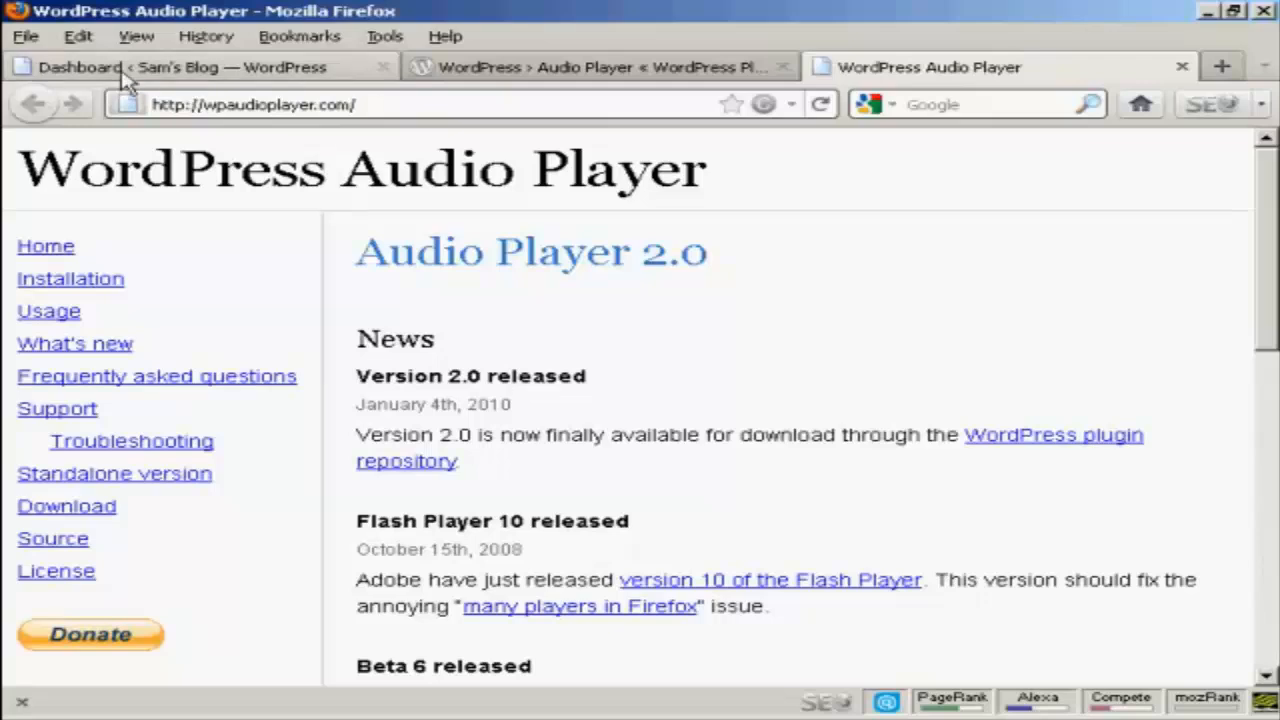
# - Return to the dashboard and view Installed Plugins, showing Audio player 2.0.4.1 active
pyautogui.click(200, 67)
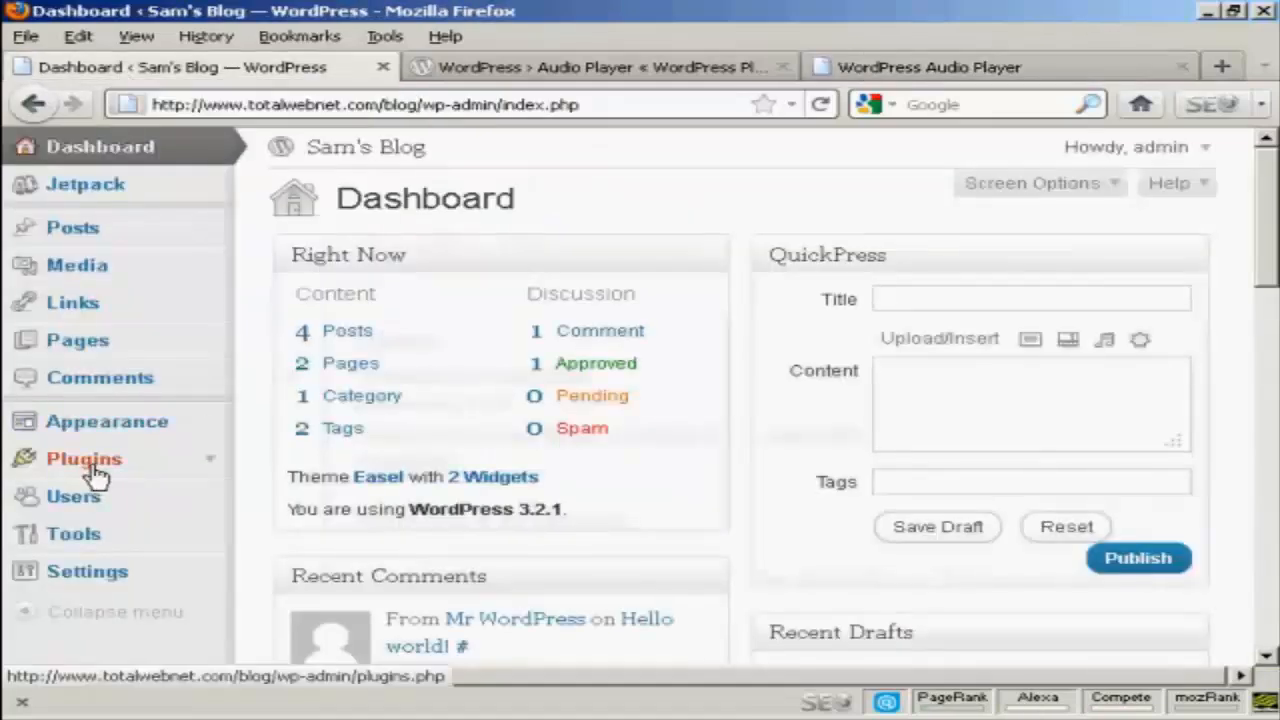
pyautogui.click(84, 458)
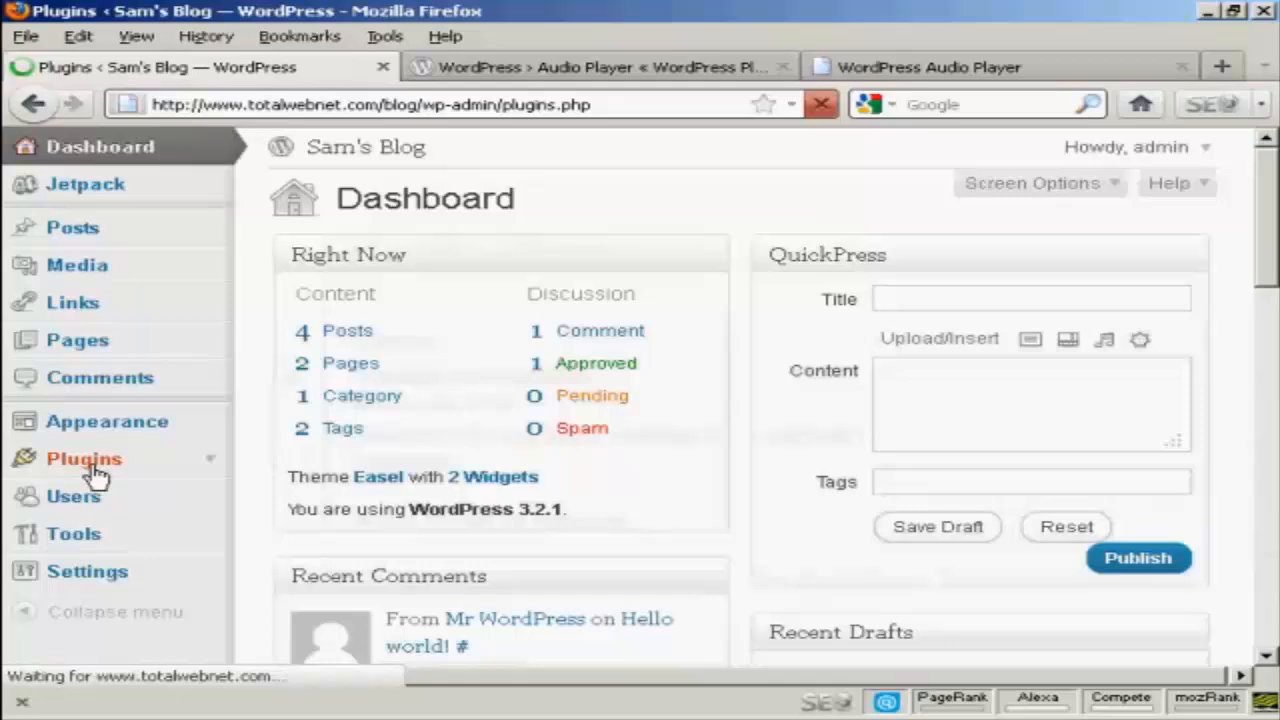
pyautogui.click(84, 458)
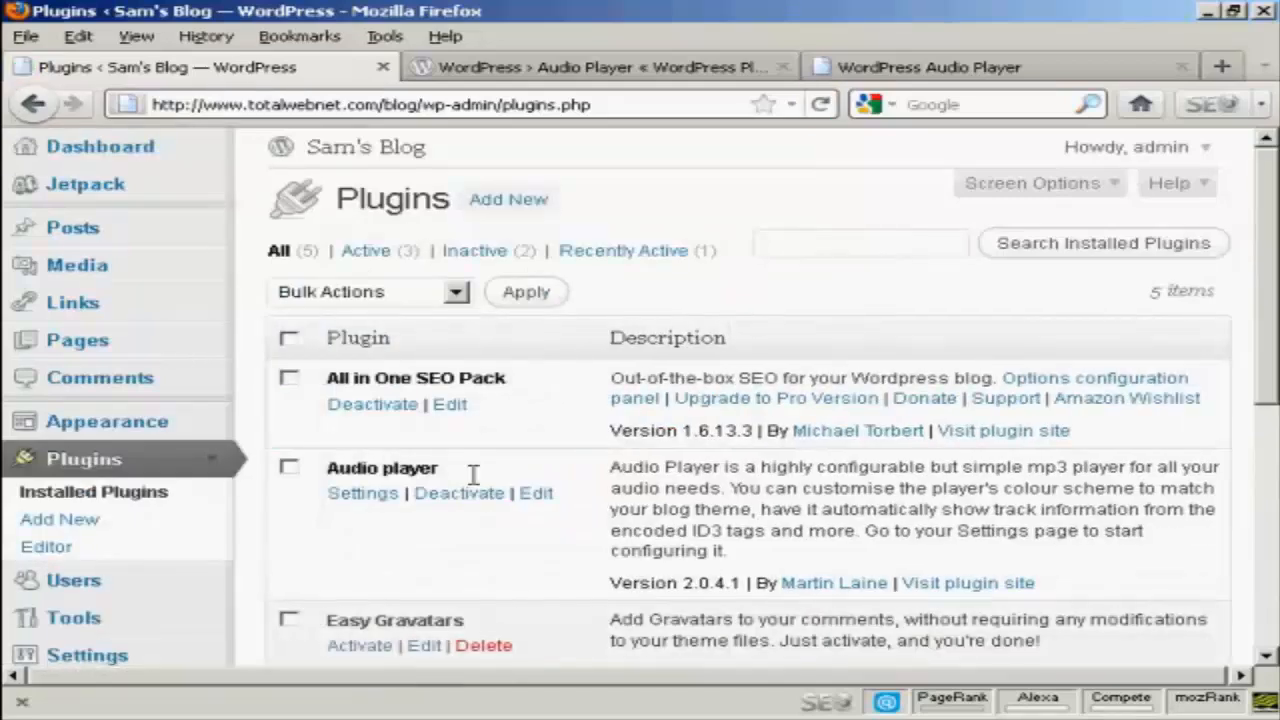
pyautogui.moveTo(458, 490)
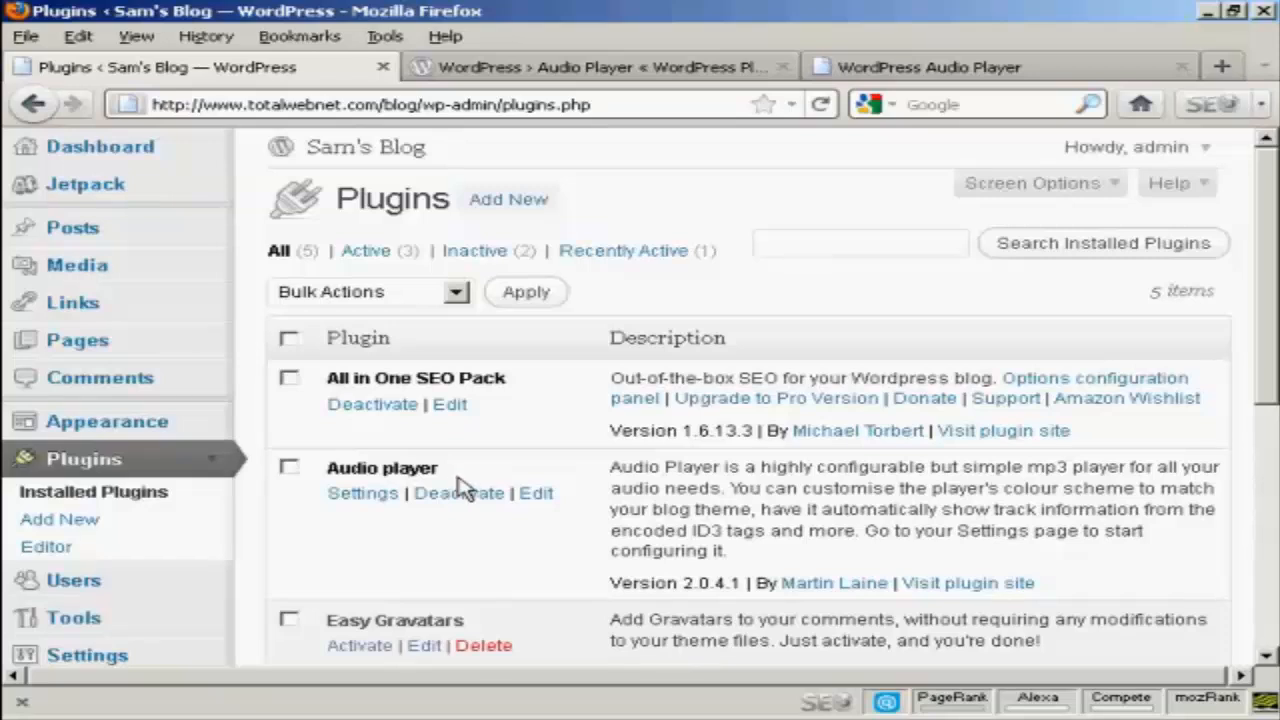
pyautogui.click(100, 146)
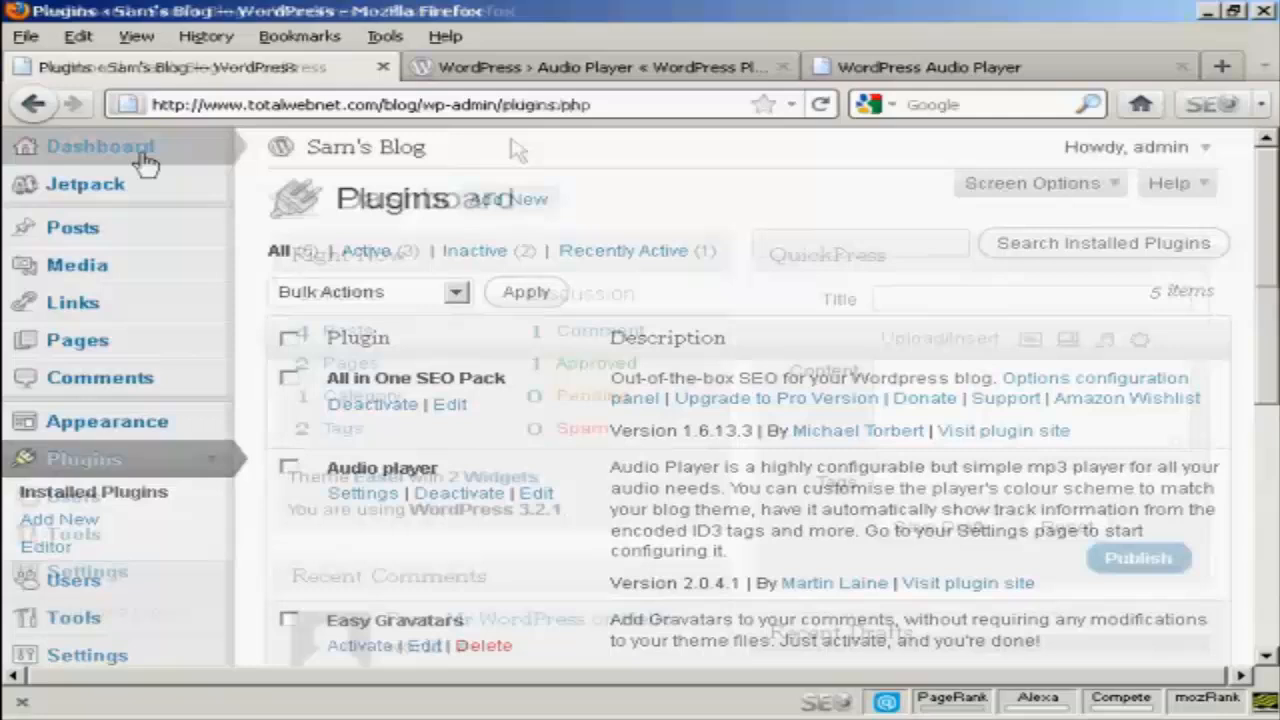
# - Start a QuickPress post on the dashboard titled 'Great new band'
pyautogui.click(100, 146)
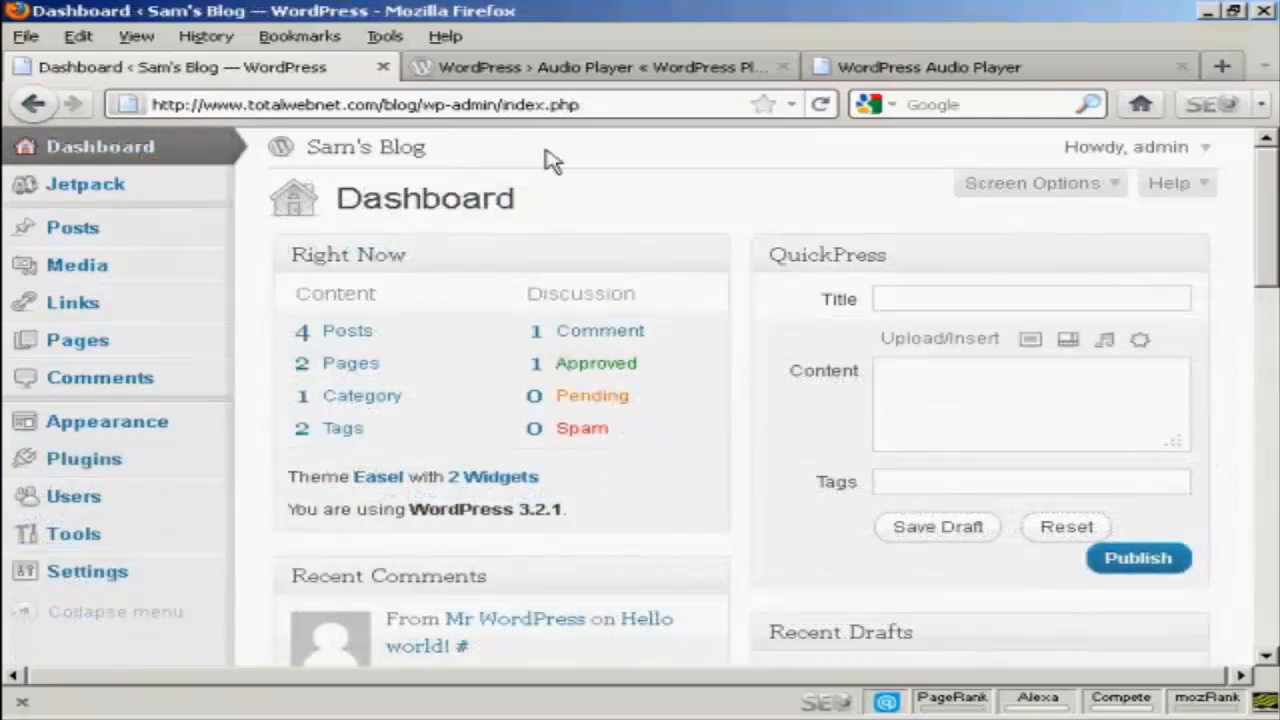
pyautogui.moveTo(1072, 480)
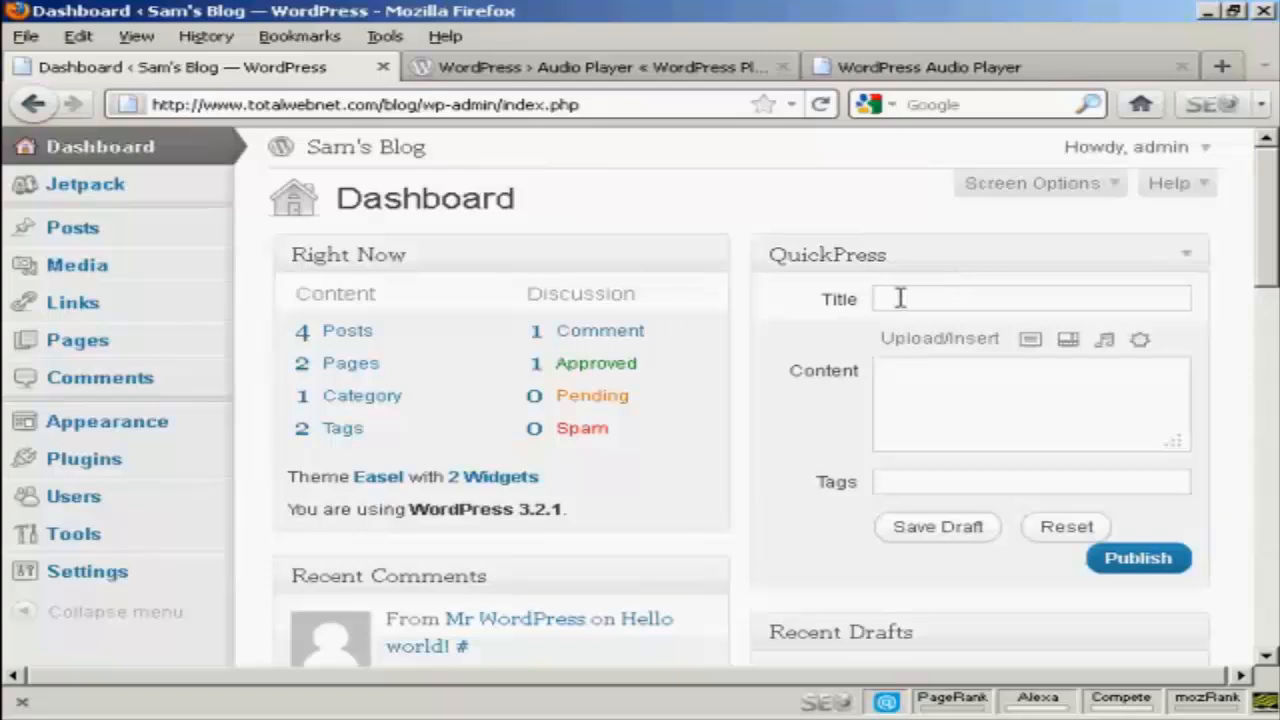
pyautogui.moveTo(965, 318)
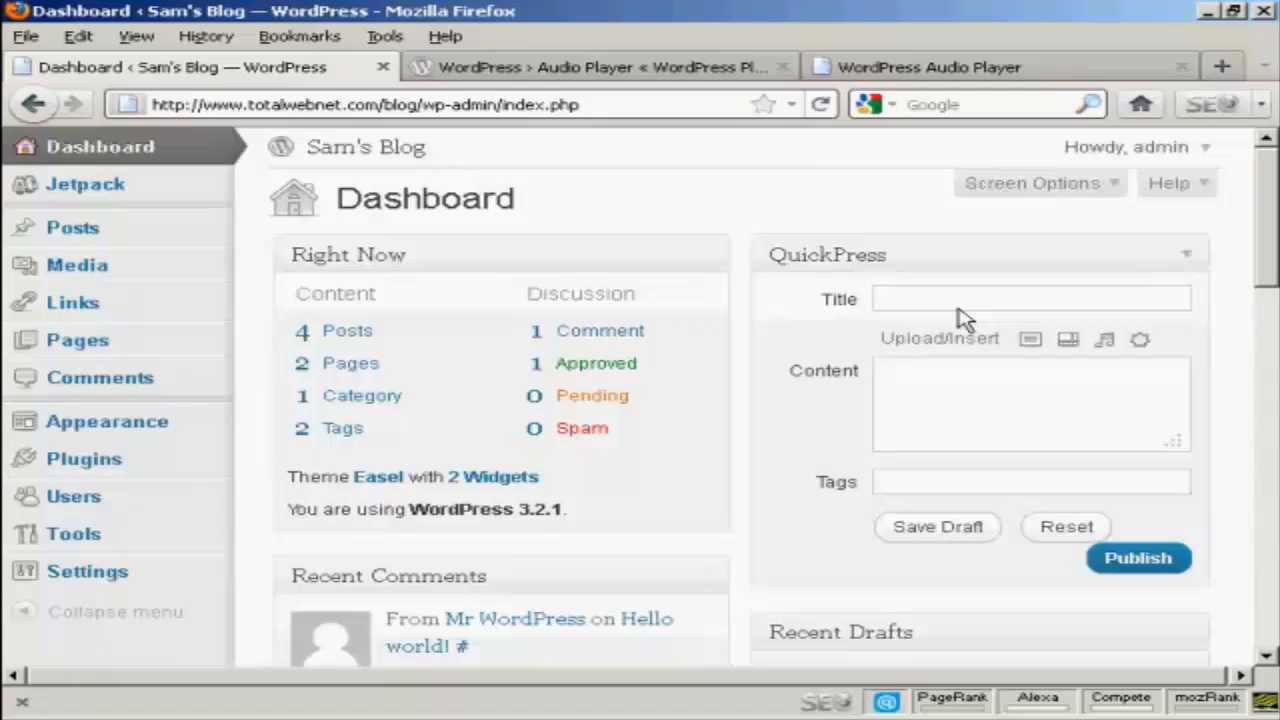
pyautogui.write('Great n')
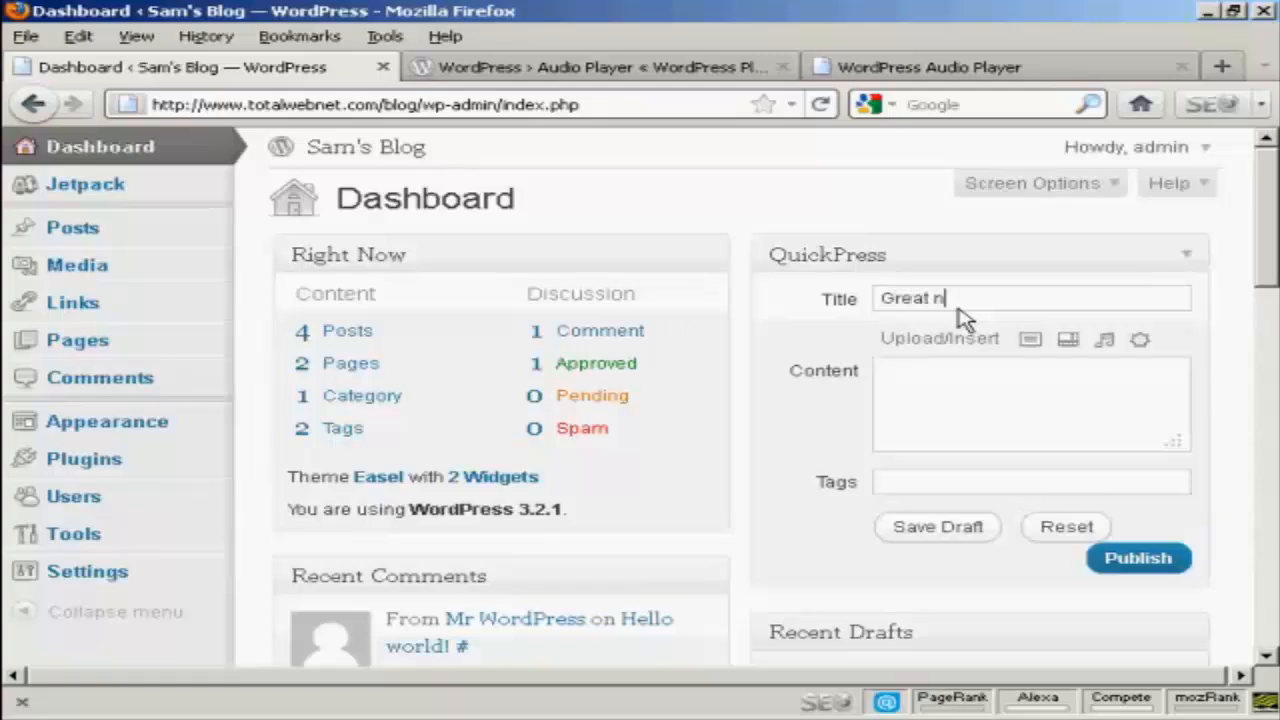
pyautogui.write('ew')
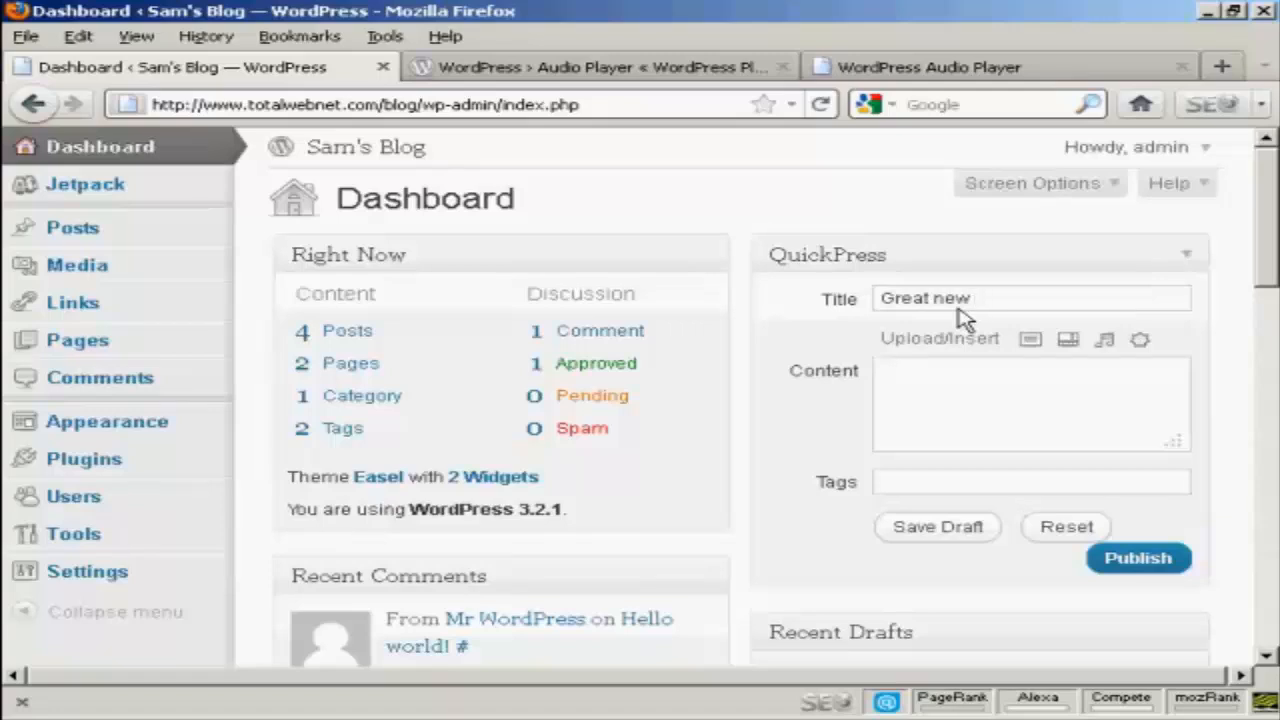
pyautogui.write('band')
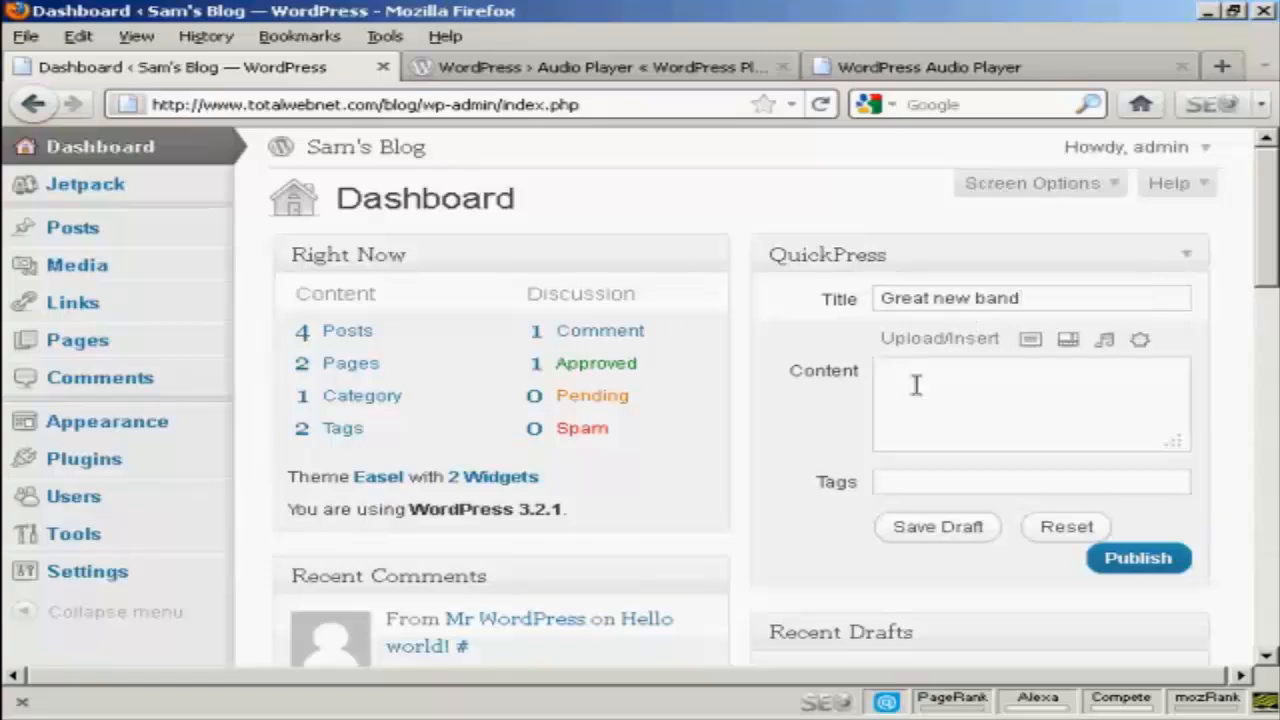
# - Write the post content 'Heard this band live last night'
pyautogui.click(1030, 400)
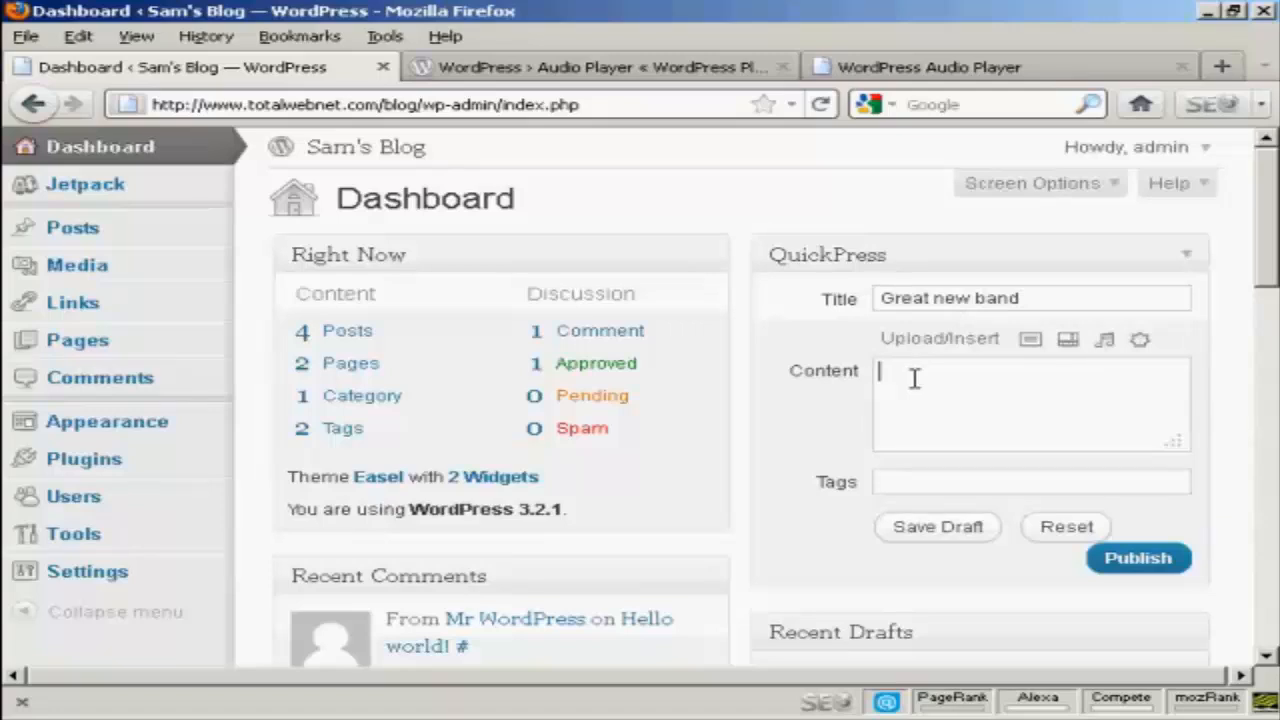
pyautogui.write('Heard this')
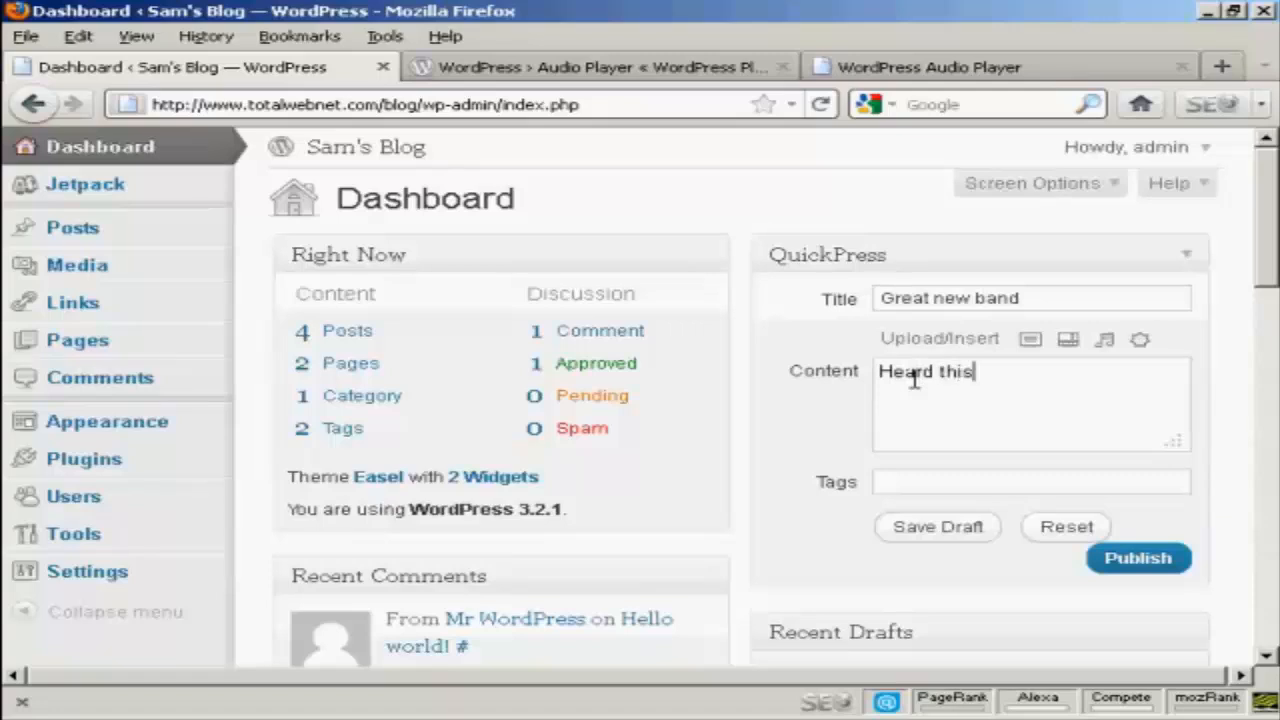
pyautogui.write('band live')
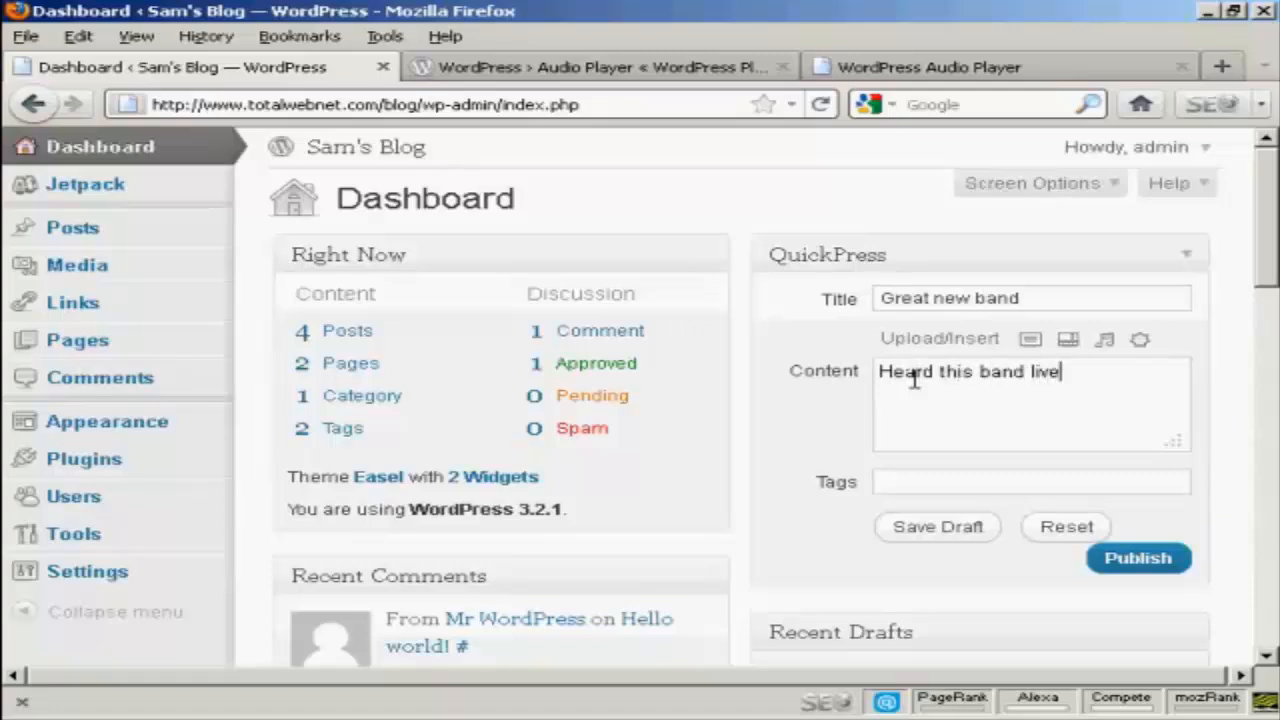
pyautogui.write('last night!')
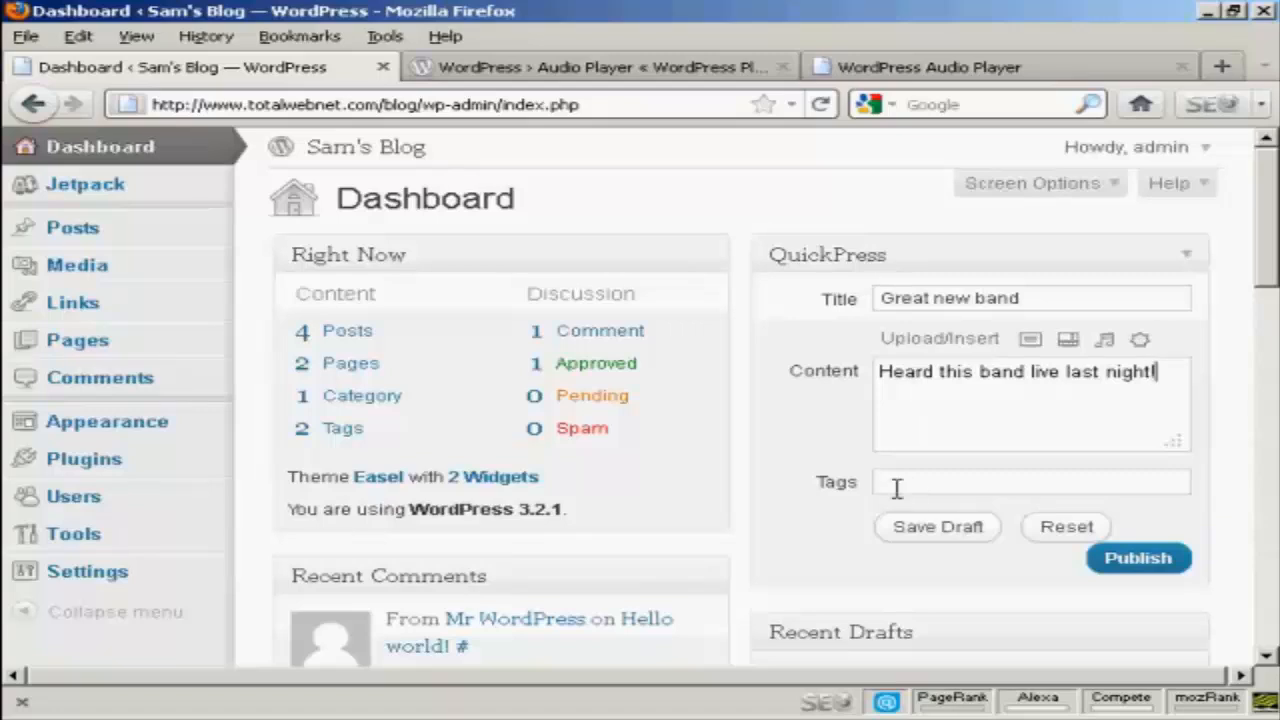
# - Tag the post 'rock music,new'
pyautogui.click(1030, 482)
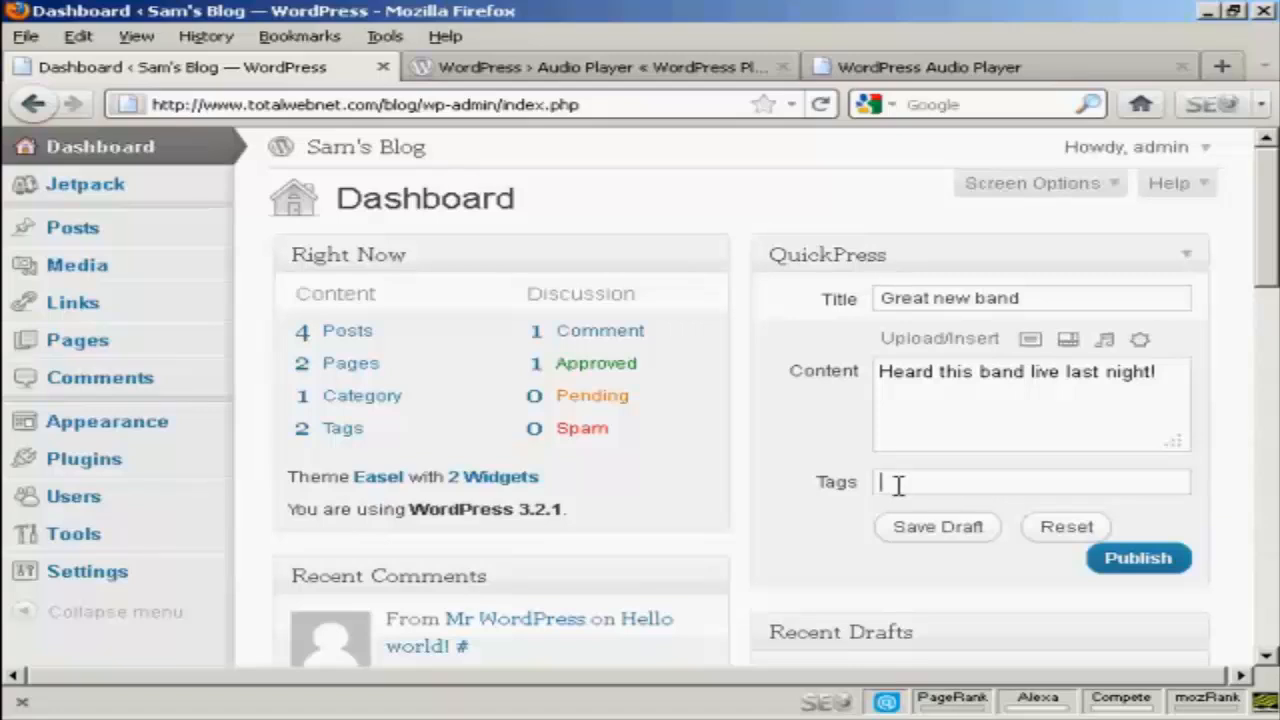
pyautogui.write('rock music')
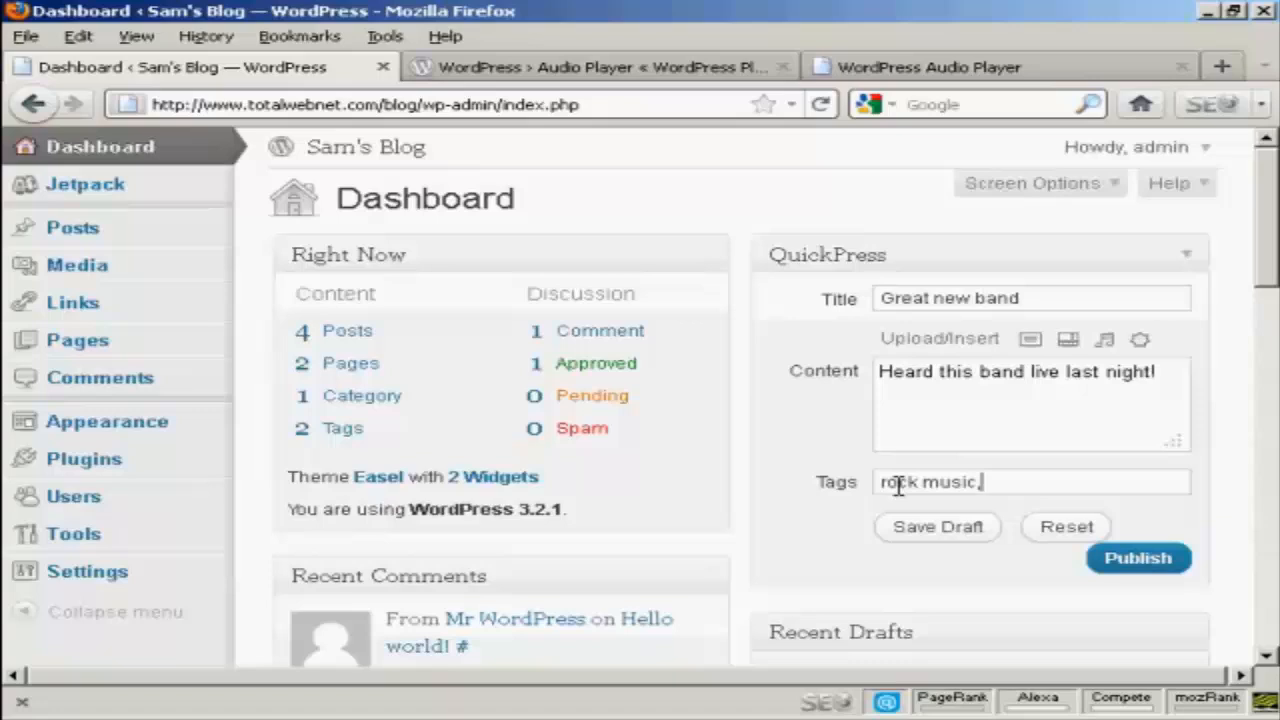
pyautogui.write(',new')
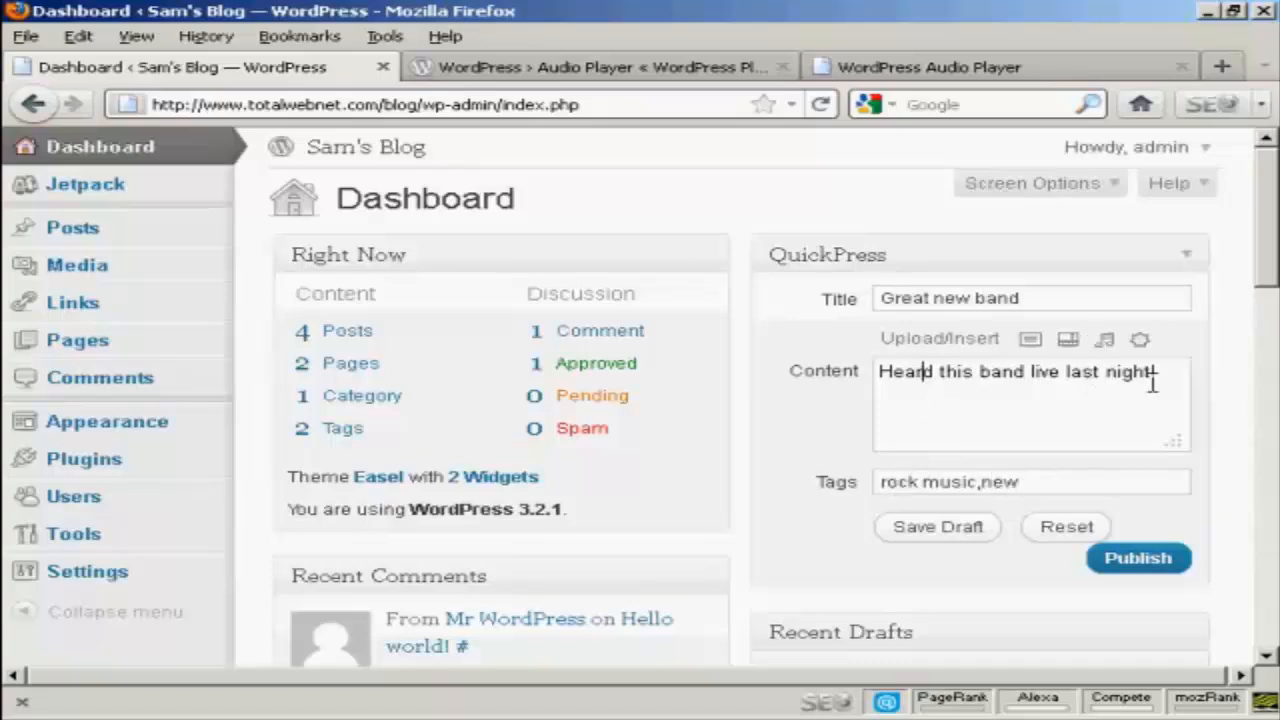
# - Add a new line after the content and bring up the Add Audio window
pyautogui.press('Return')
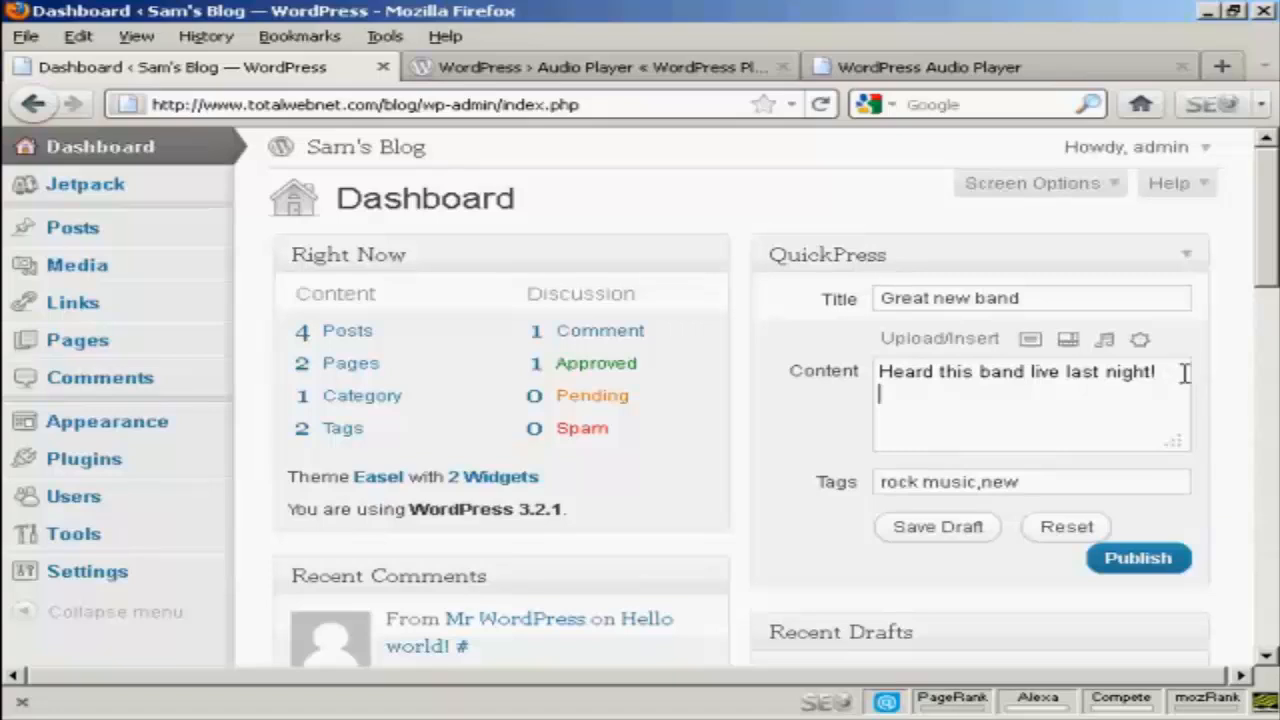
pyautogui.moveTo(867, 410)
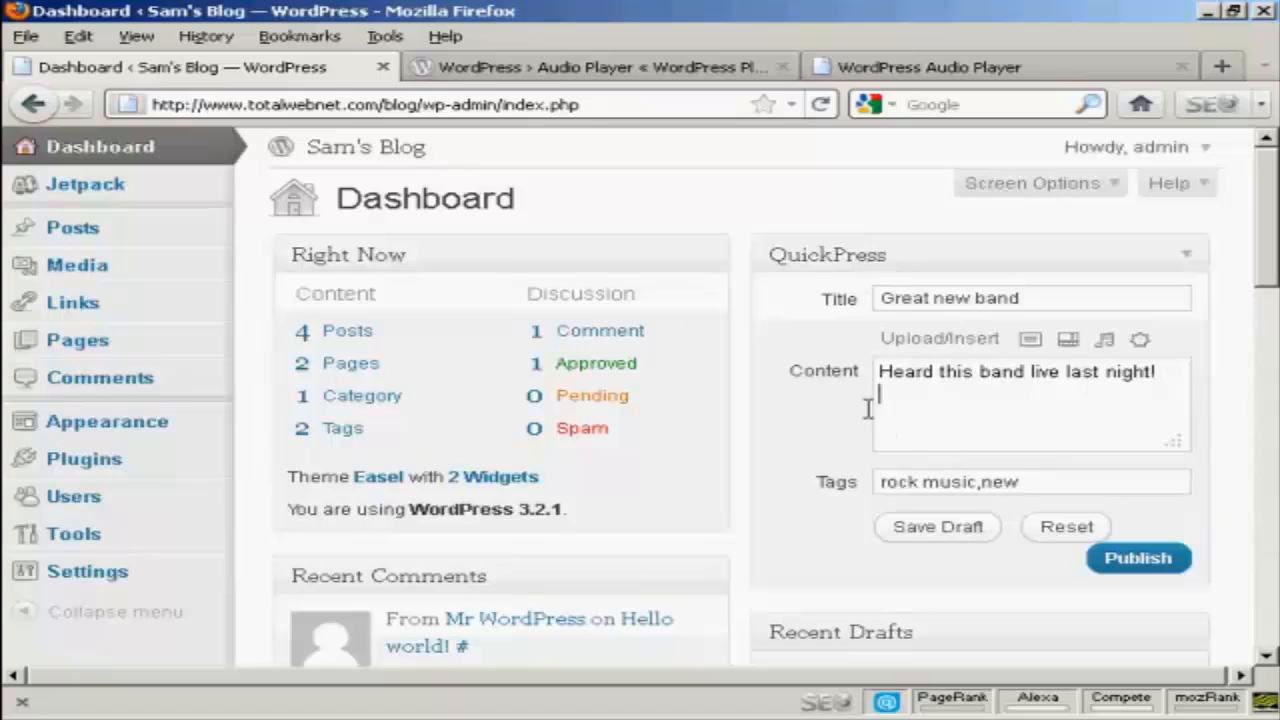
pyautogui.moveTo(875, 425)
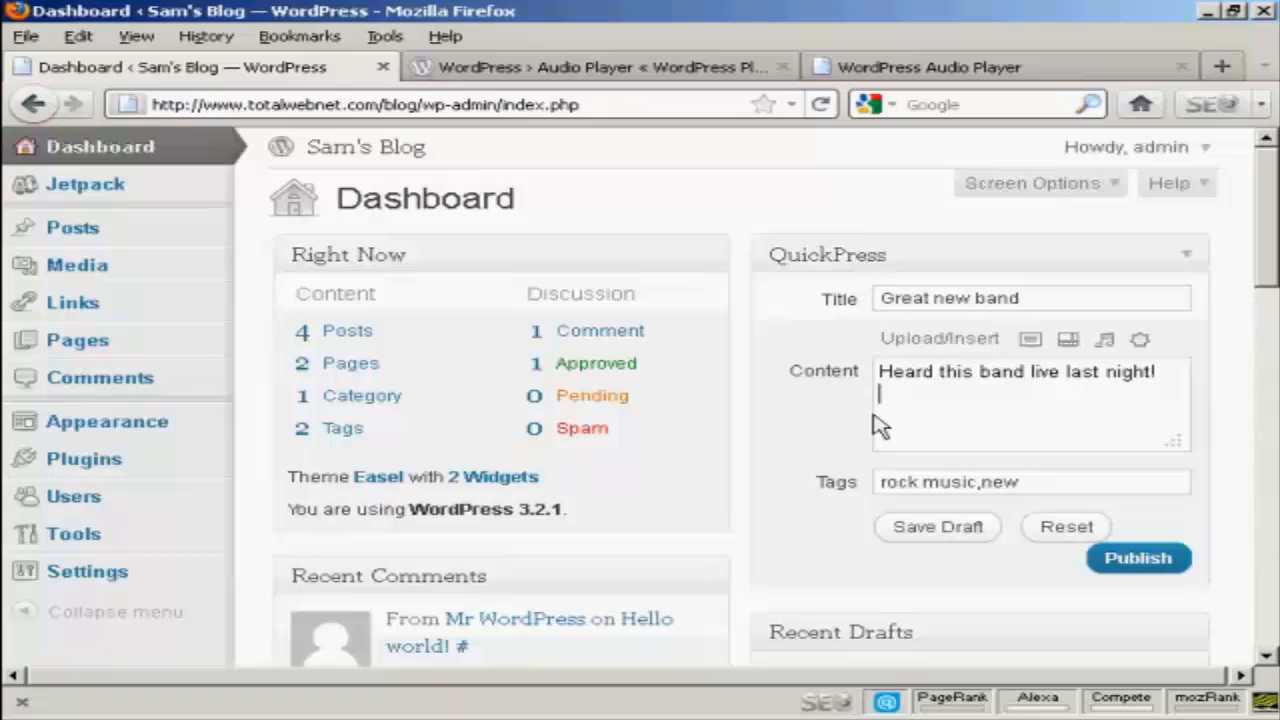
pyautogui.moveTo(1104, 340)
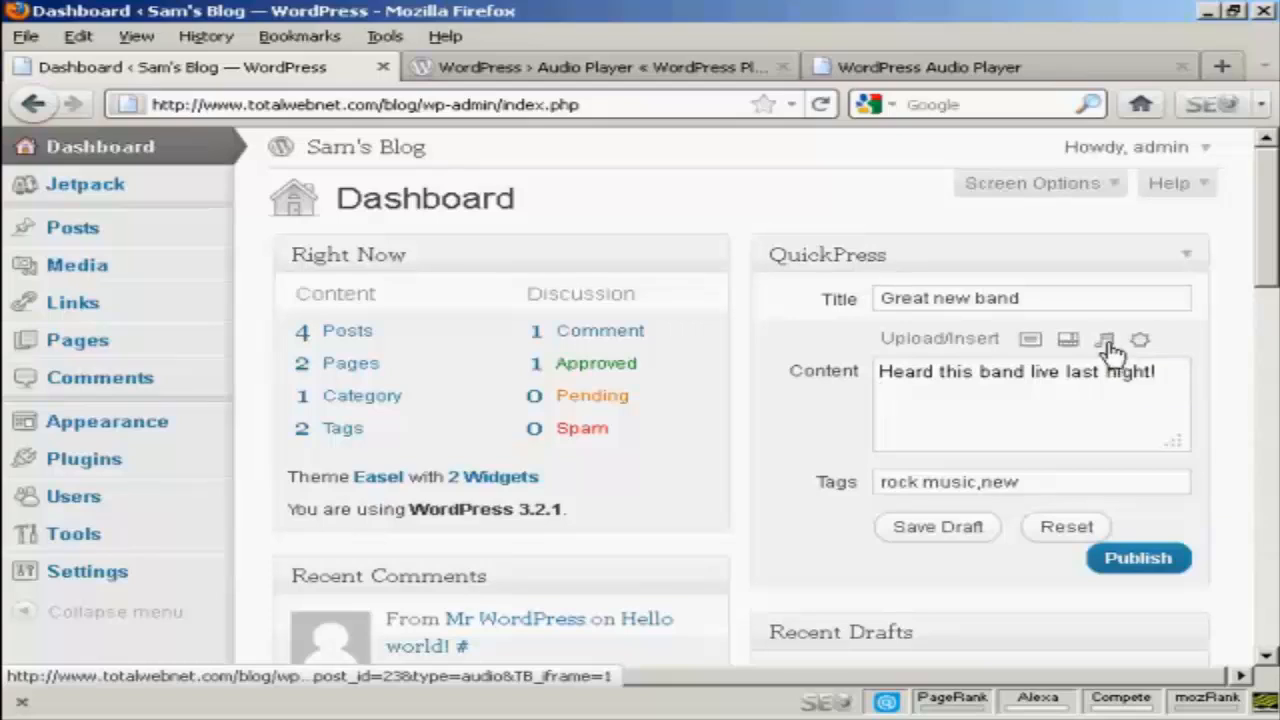
pyautogui.click(1105, 340)
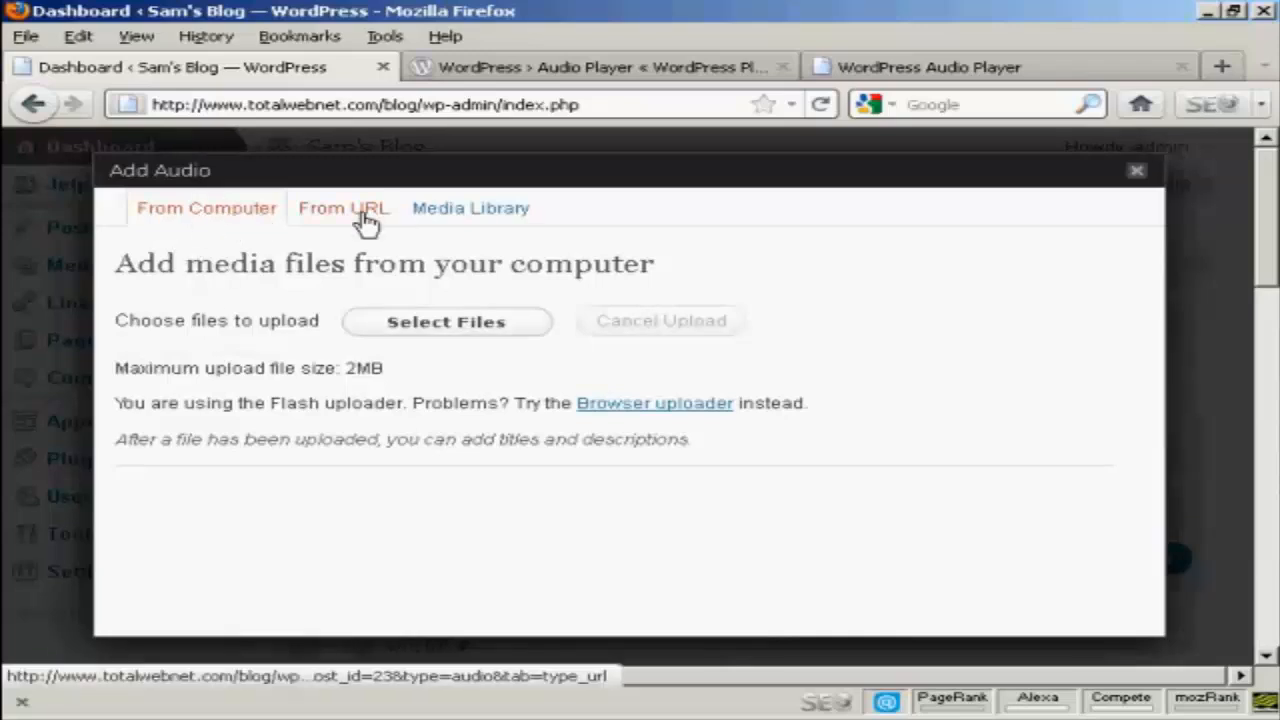
# - Switch the Add Audio window to the From URL form, with blank address and title
pyautogui.click(343, 208)
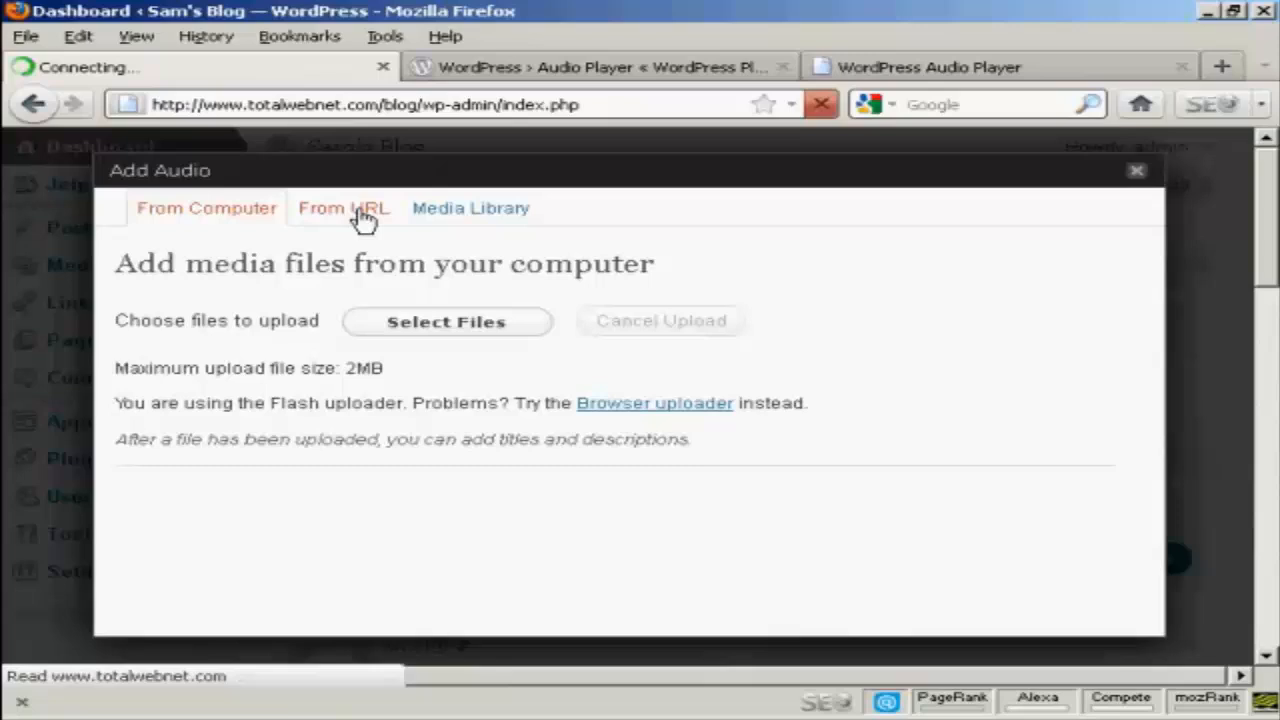
pyautogui.click(344, 208)
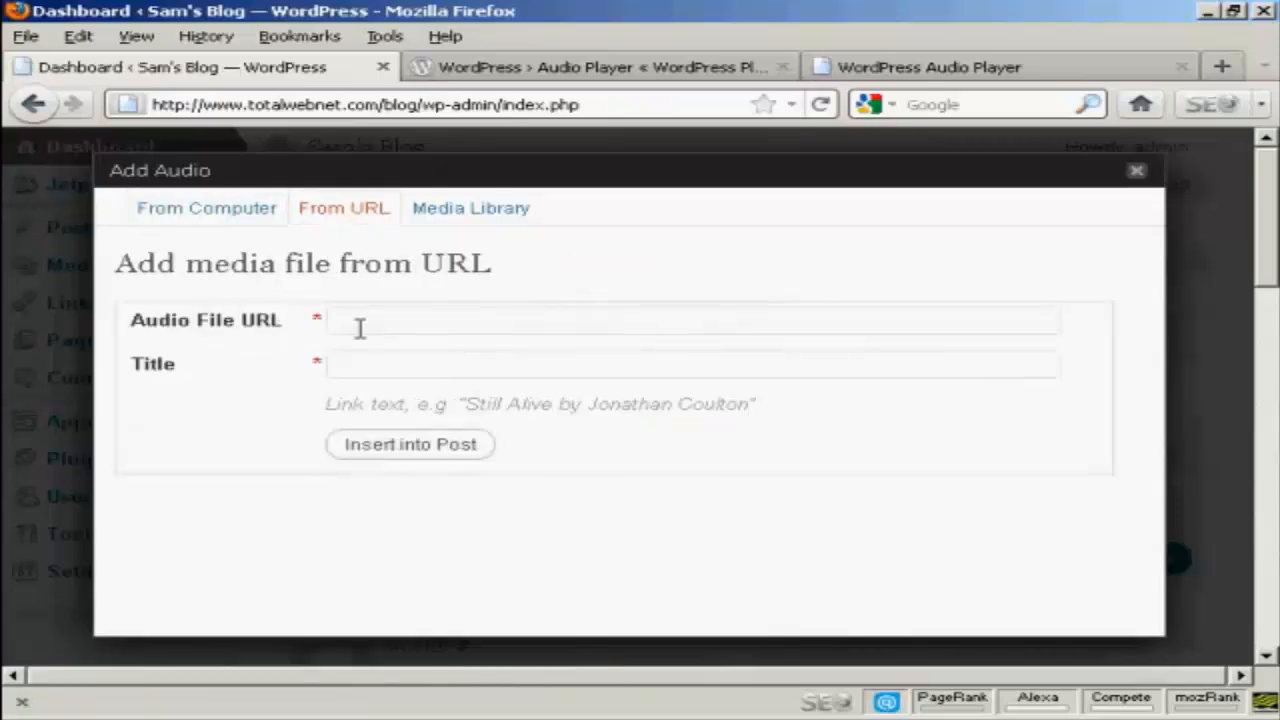
pyautogui.moveTo(470, 208)
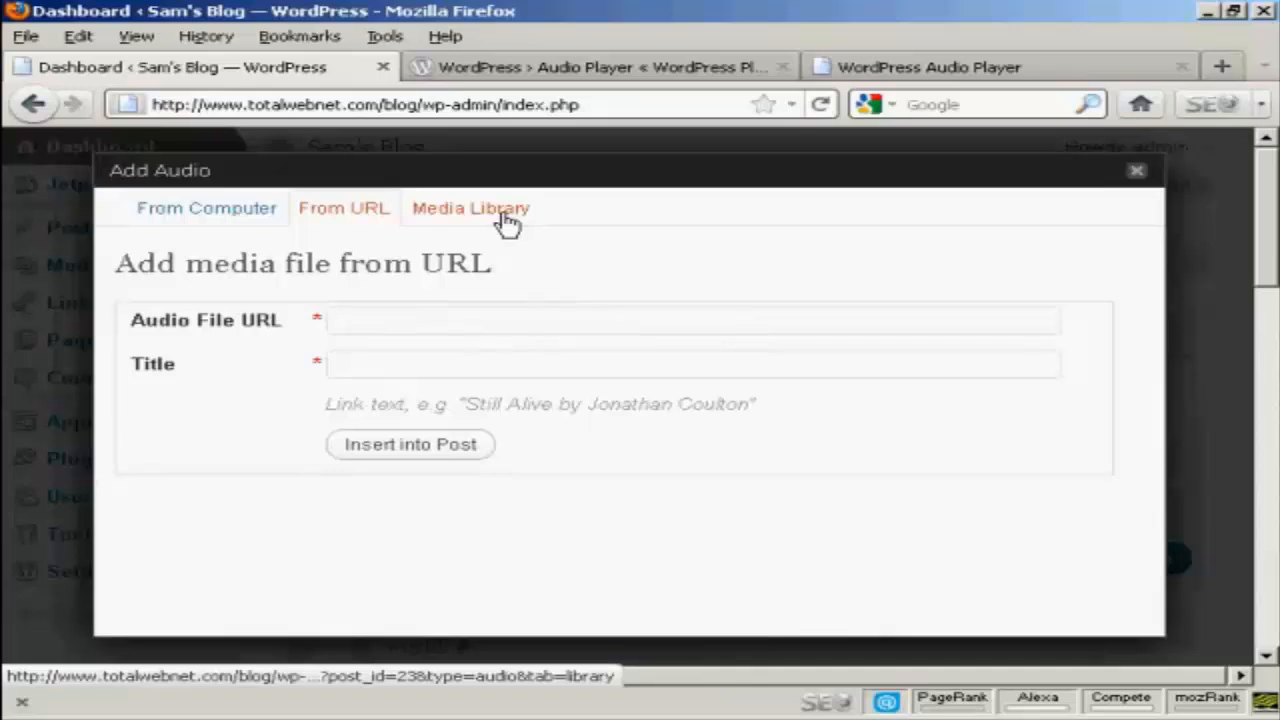
pyautogui.click(470, 208)
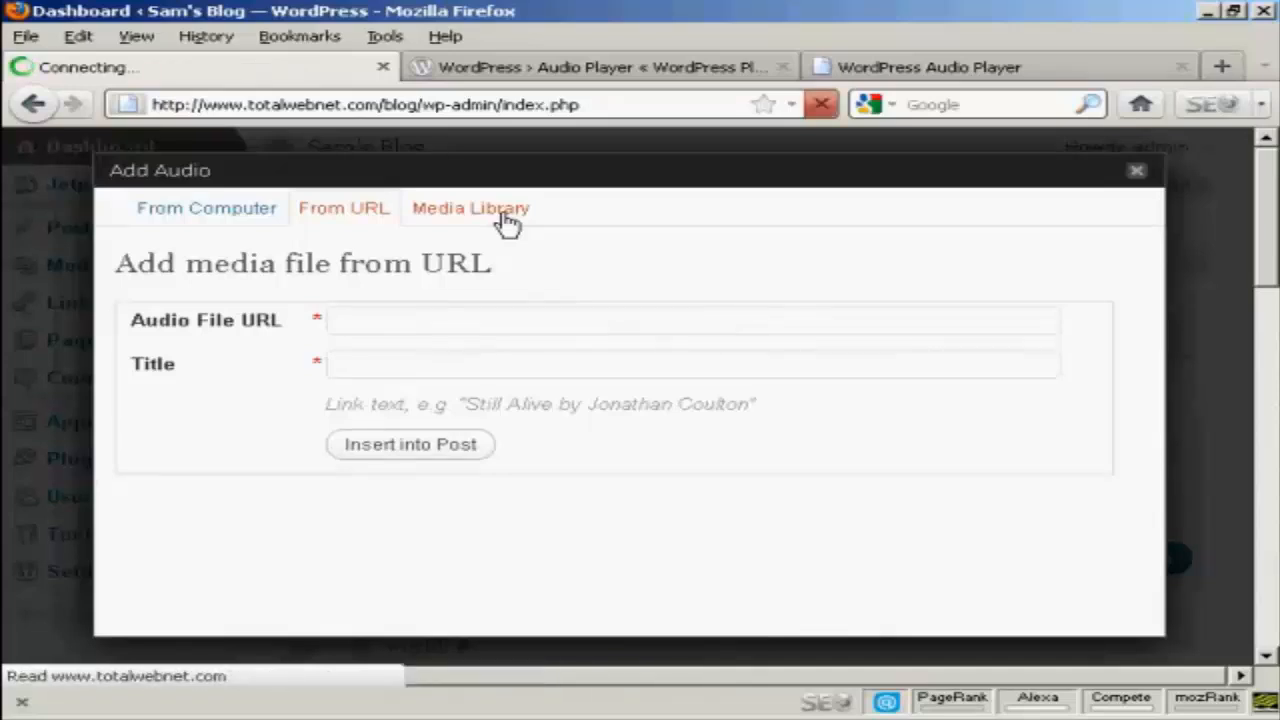
# - Browse the three media library audio files, then return to From Computer uploading
pyautogui.click(470, 208)
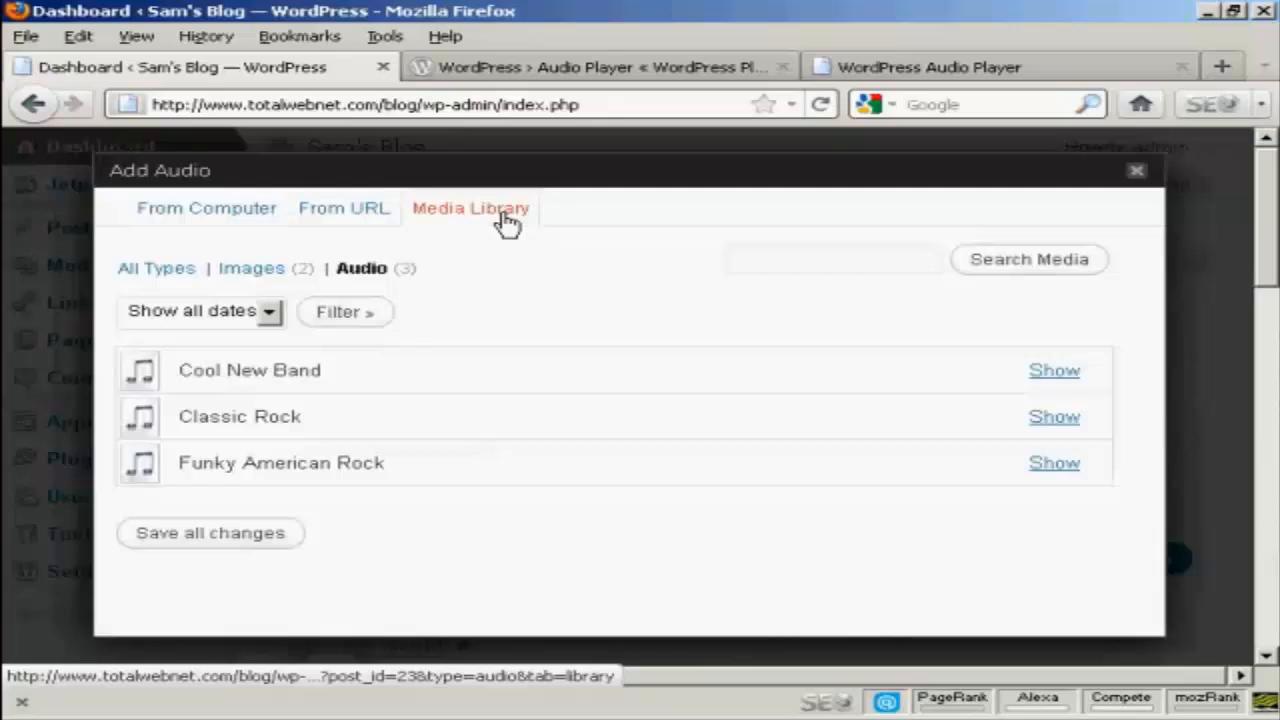
pyautogui.moveTo(300, 418)
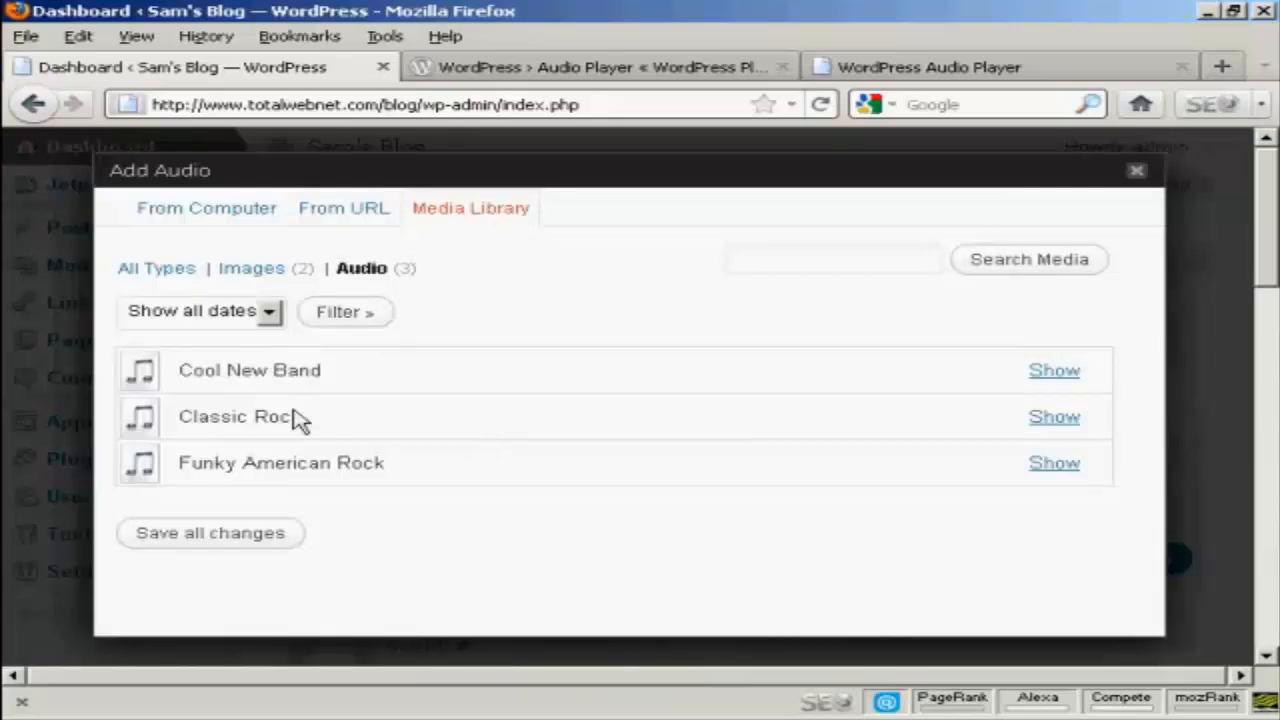
pyautogui.moveTo(543, 230)
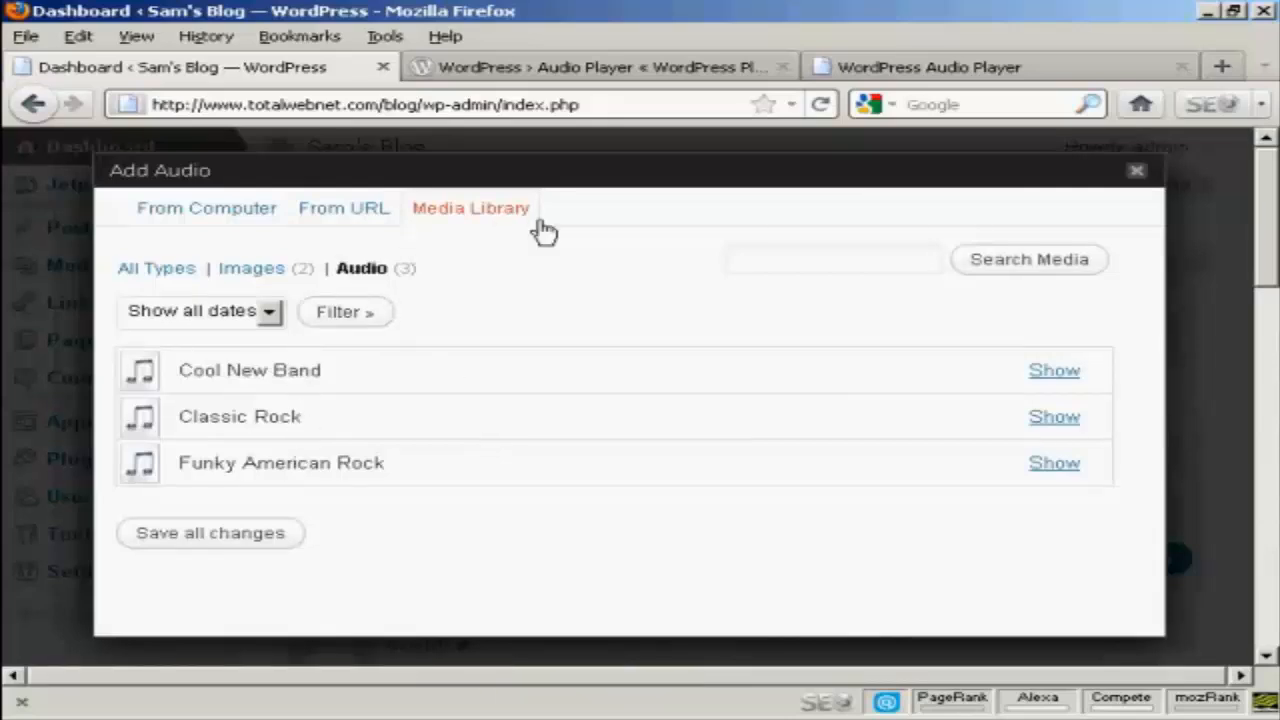
pyautogui.moveTo(206, 208)
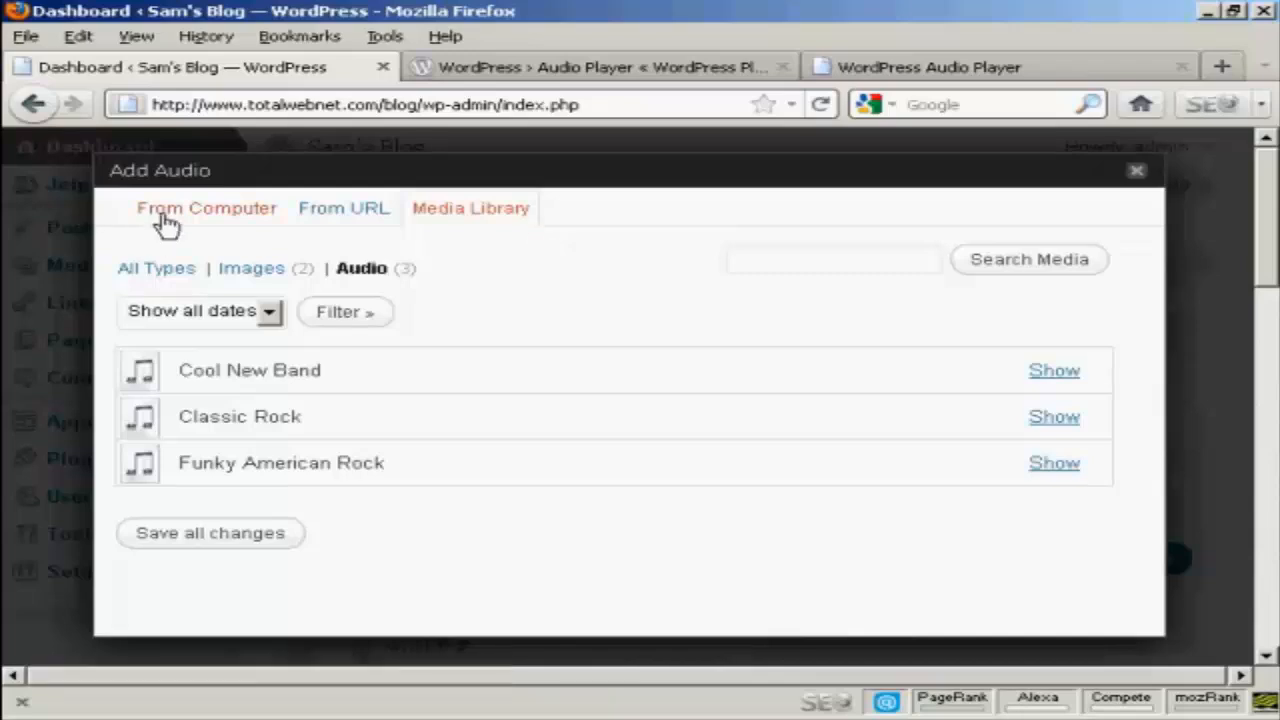
pyautogui.moveTo(200, 220)
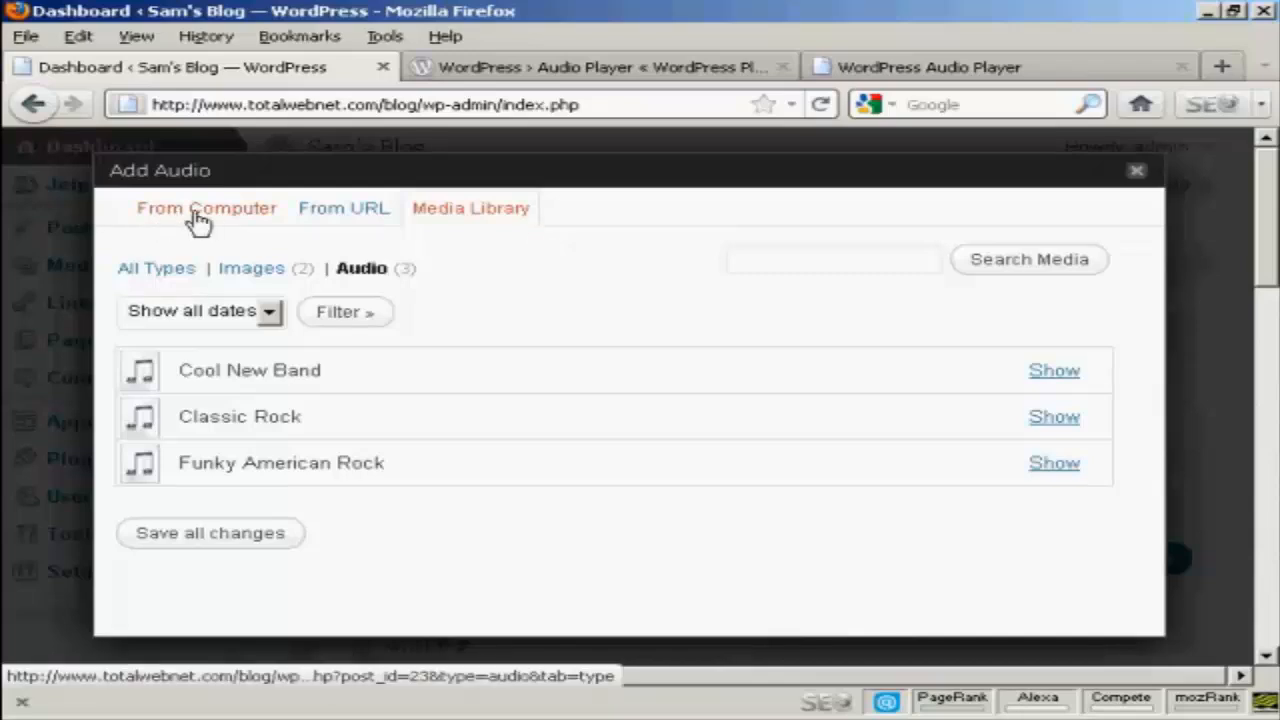
pyautogui.click(206, 208)
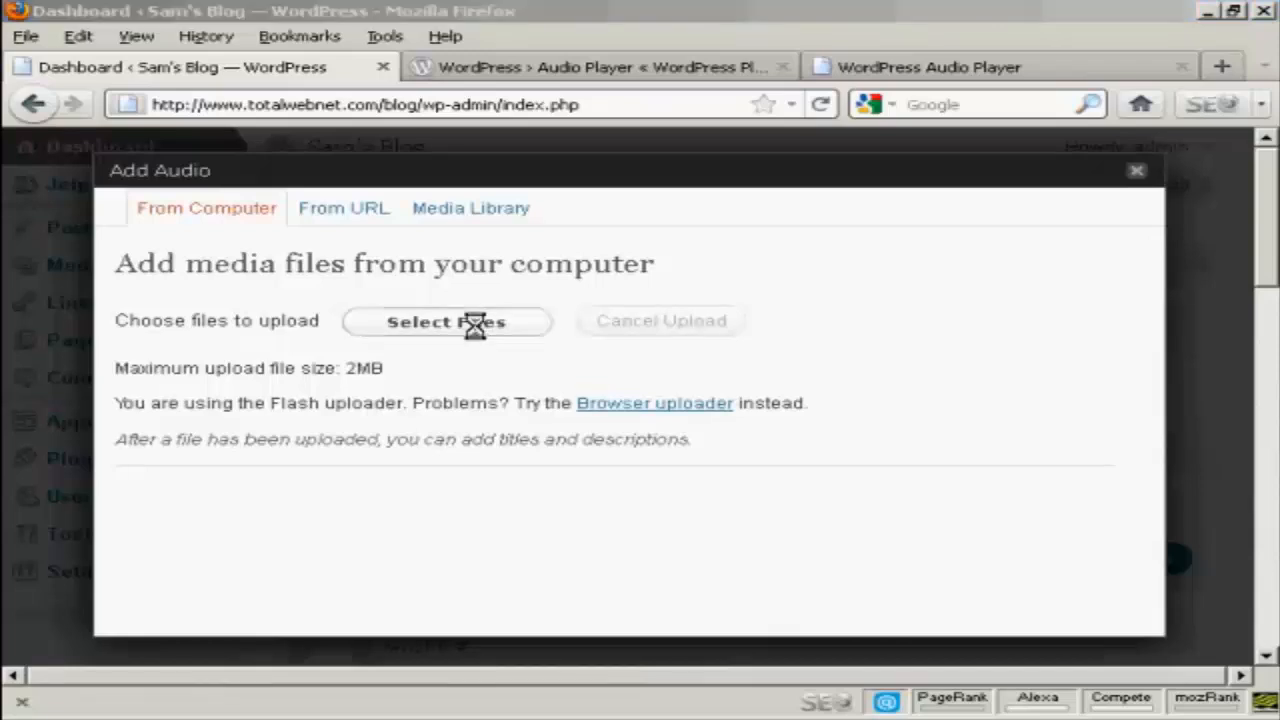
# - Pick Great Rock Sound.mp3 from the computer's Audio folder for upload
pyautogui.click(447, 321)
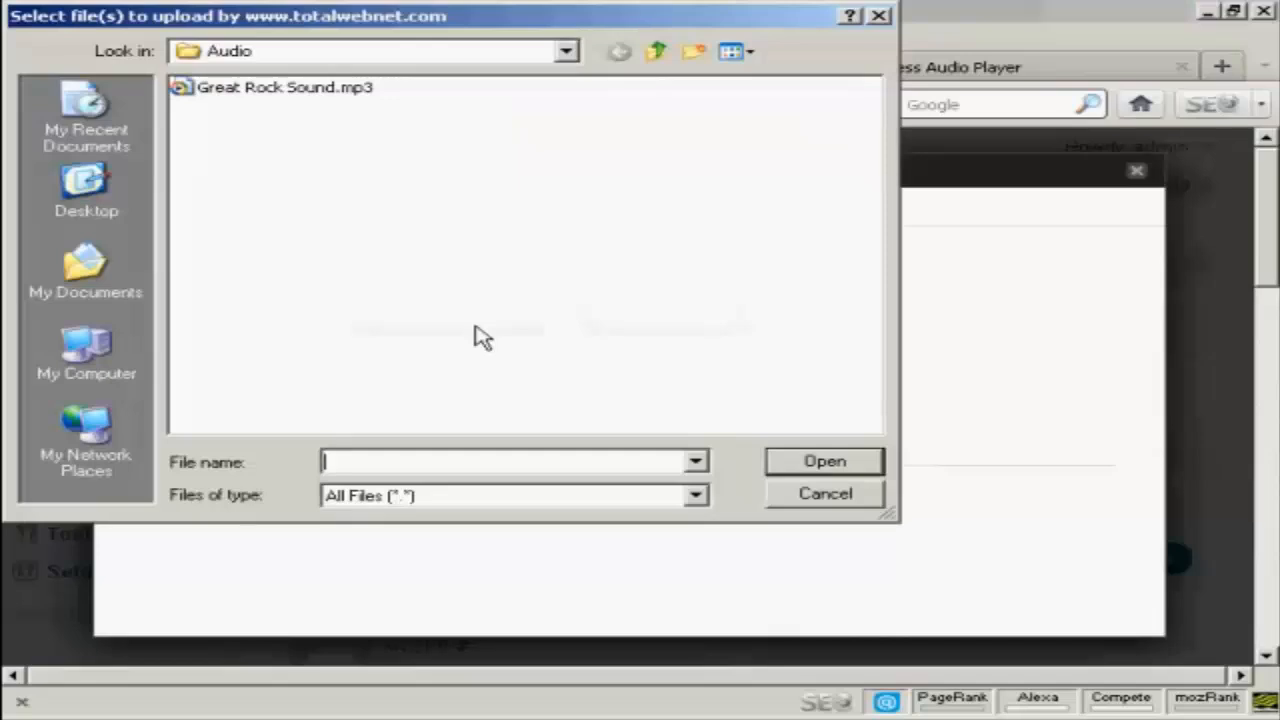
pyautogui.moveTo(282, 103)
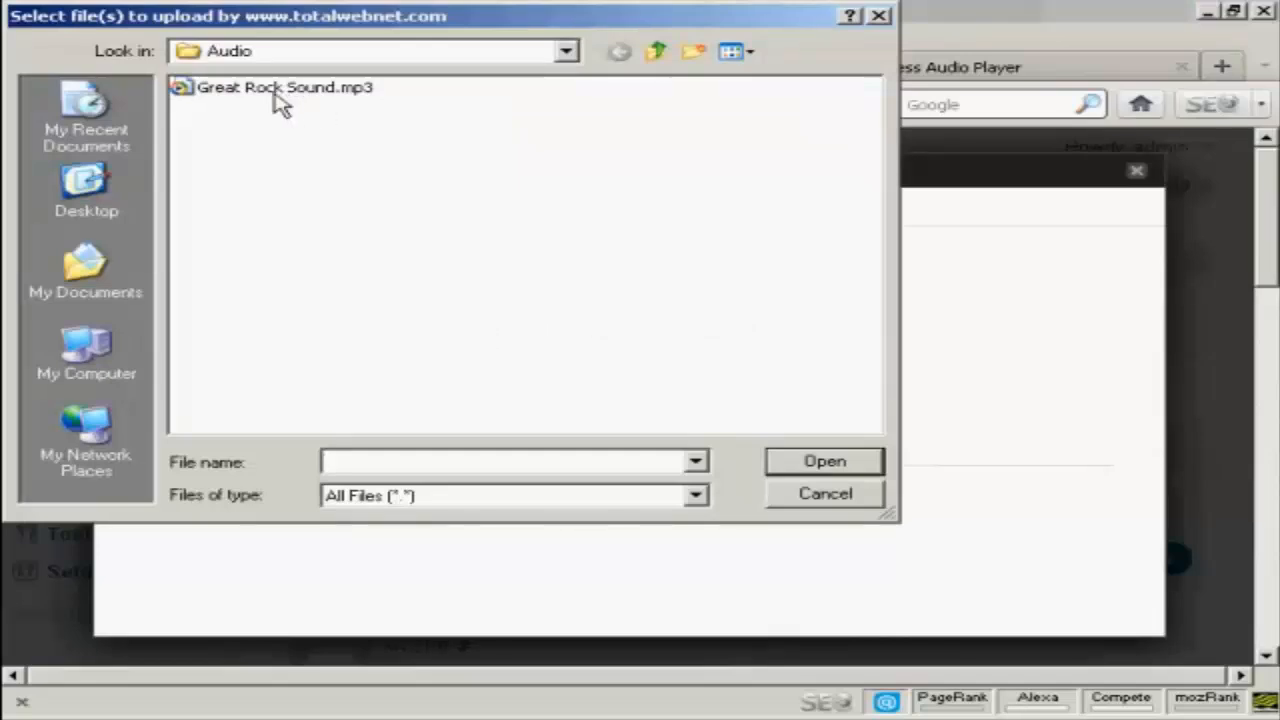
pyautogui.click(285, 87)
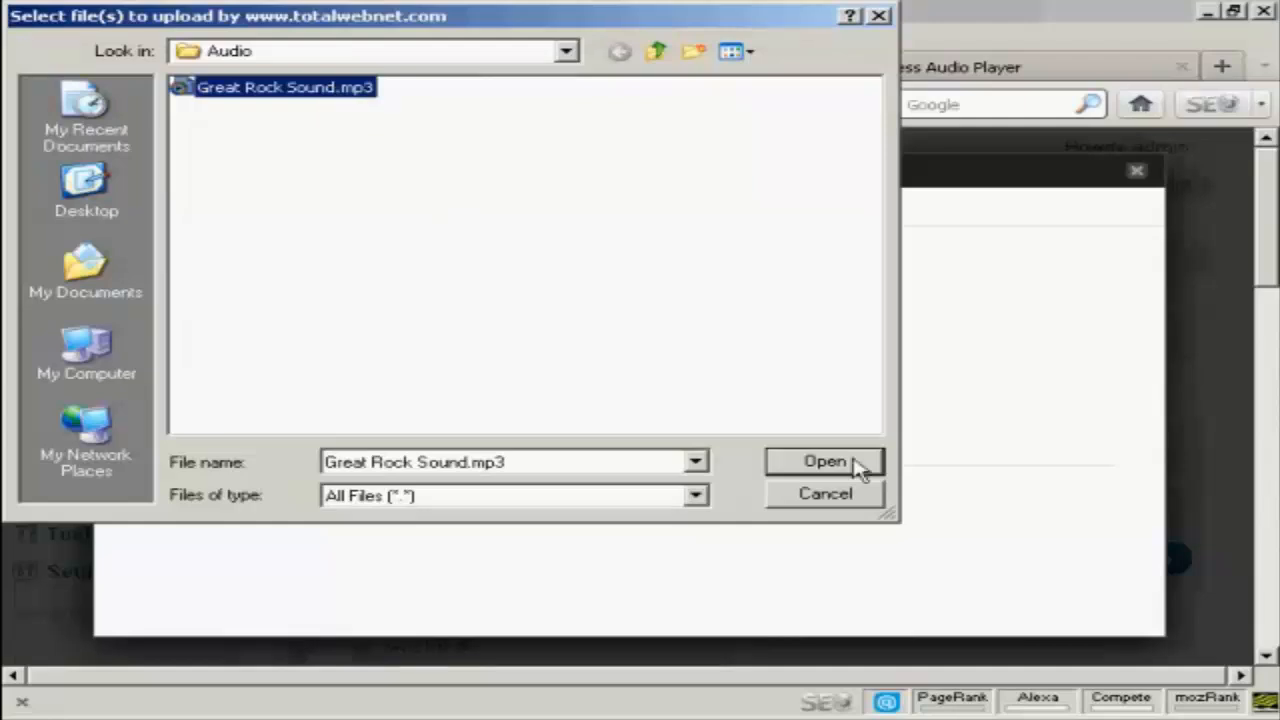
pyautogui.click(824, 461)
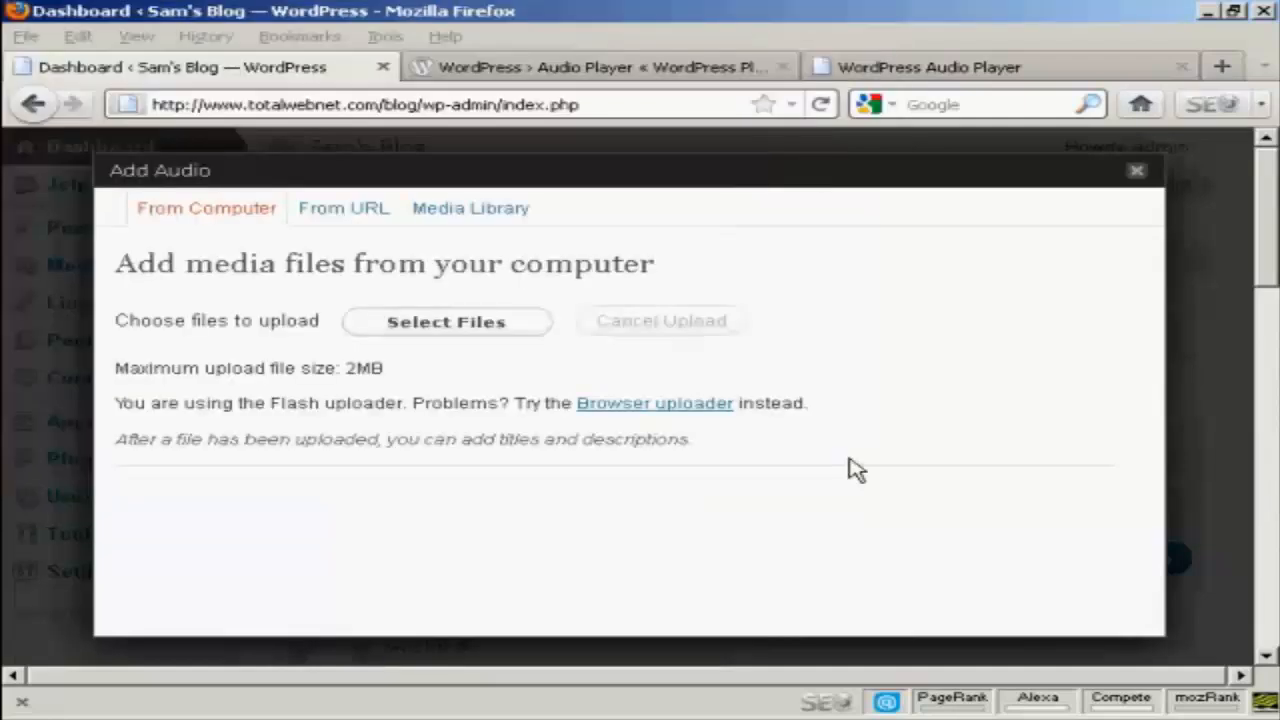
# - Upload Great-Rock-Sound.mp3 and scroll to its Title and Description fields
pyautogui.click(446, 321)
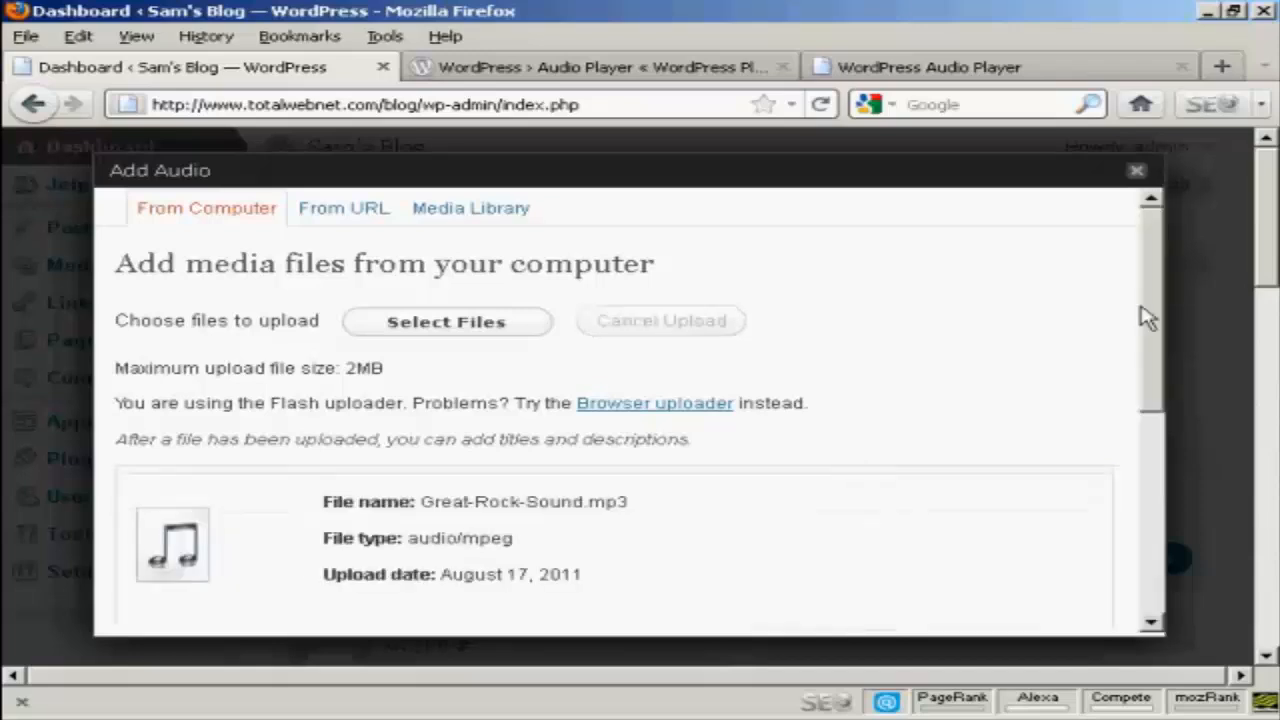
pyautogui.scroll(-3)
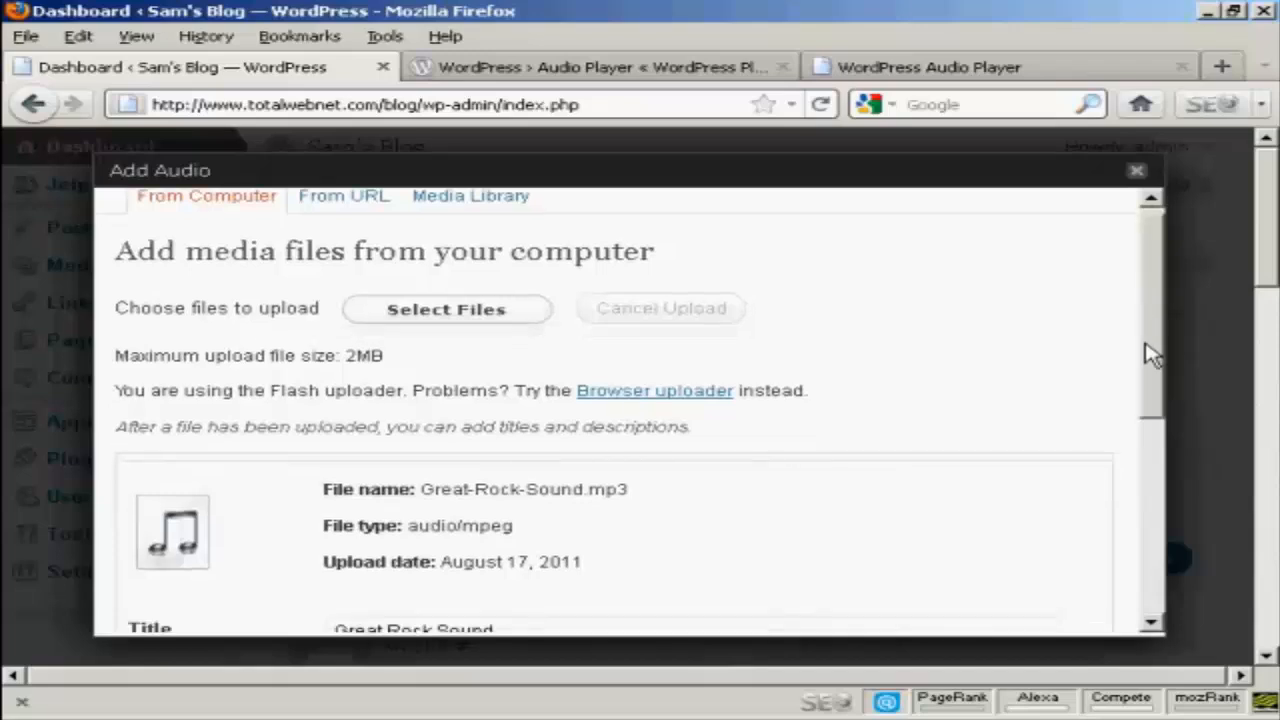
pyautogui.scroll(-3)
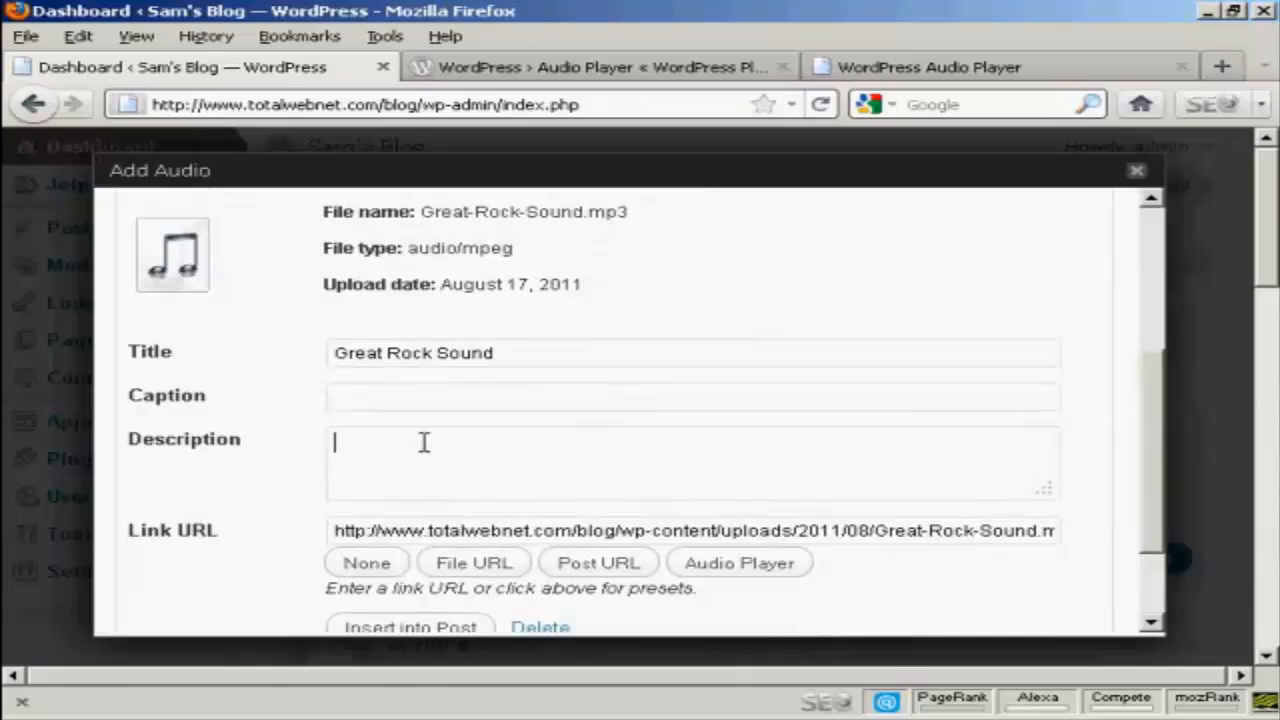
# - Enter 'Heard this band last night' as the Great Rock Sound audio description
pyautogui.write('Hear')
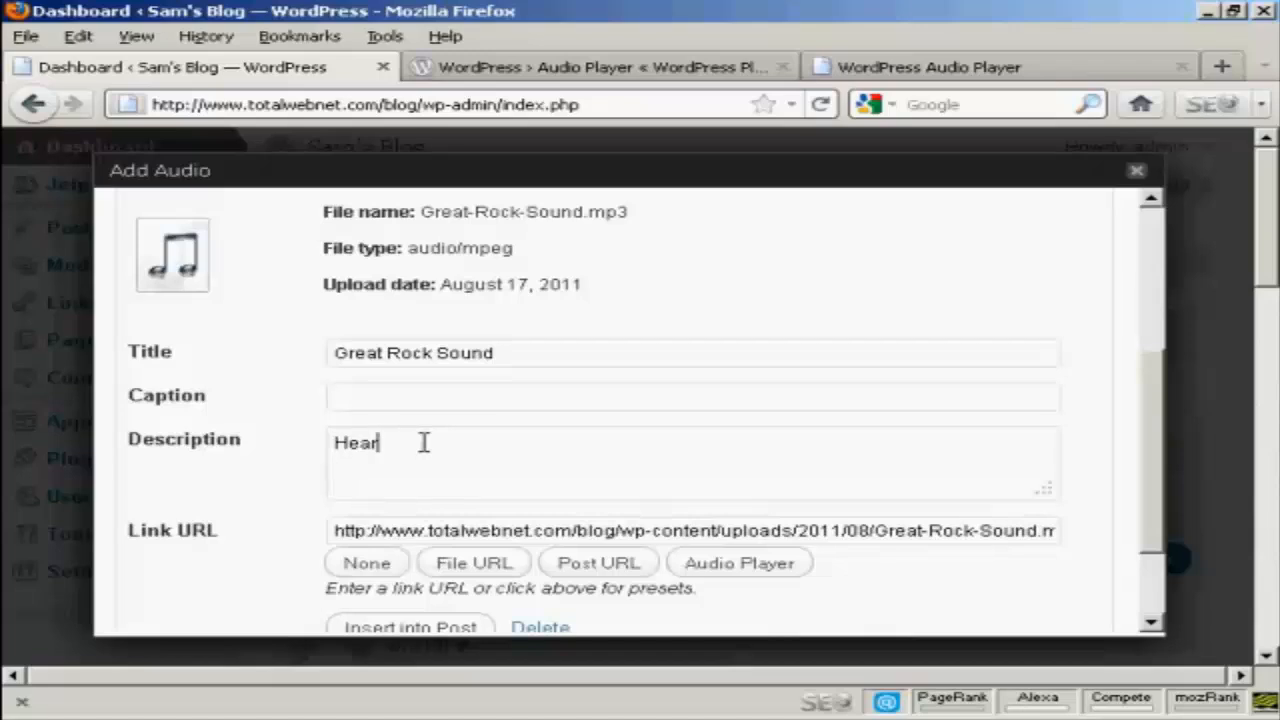
pyautogui.write('d this band')
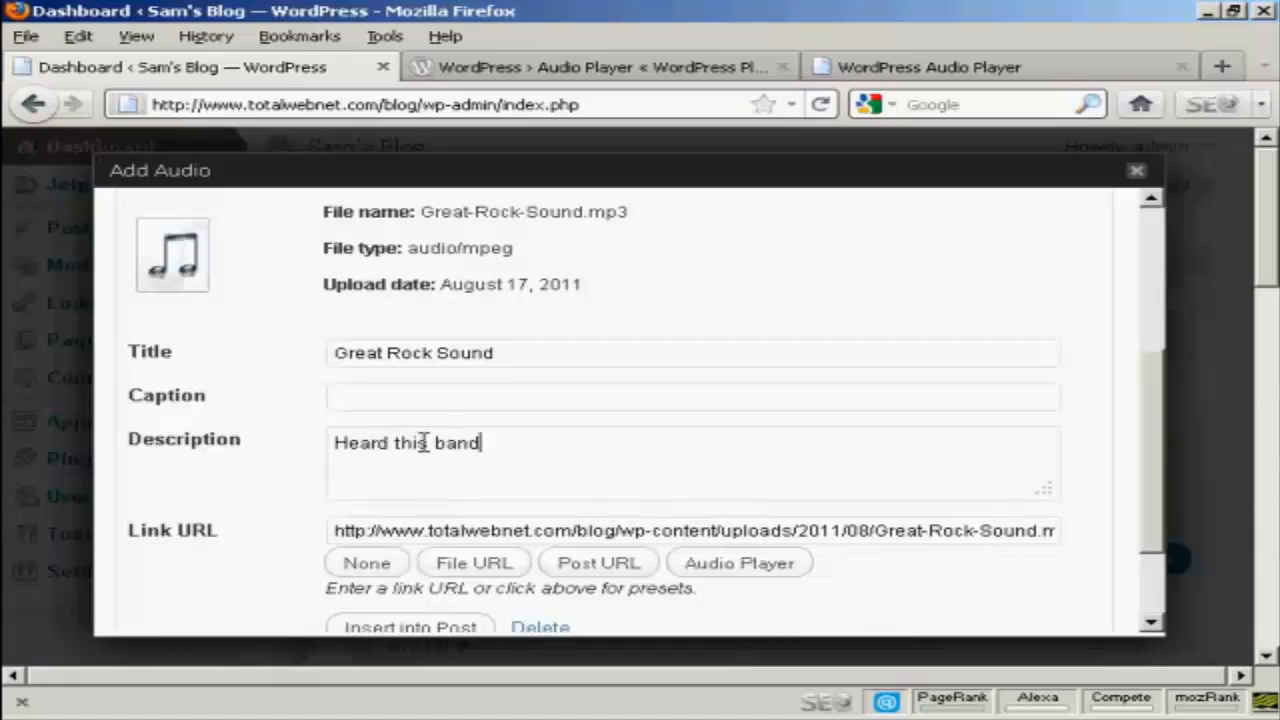
pyautogui.write('last')
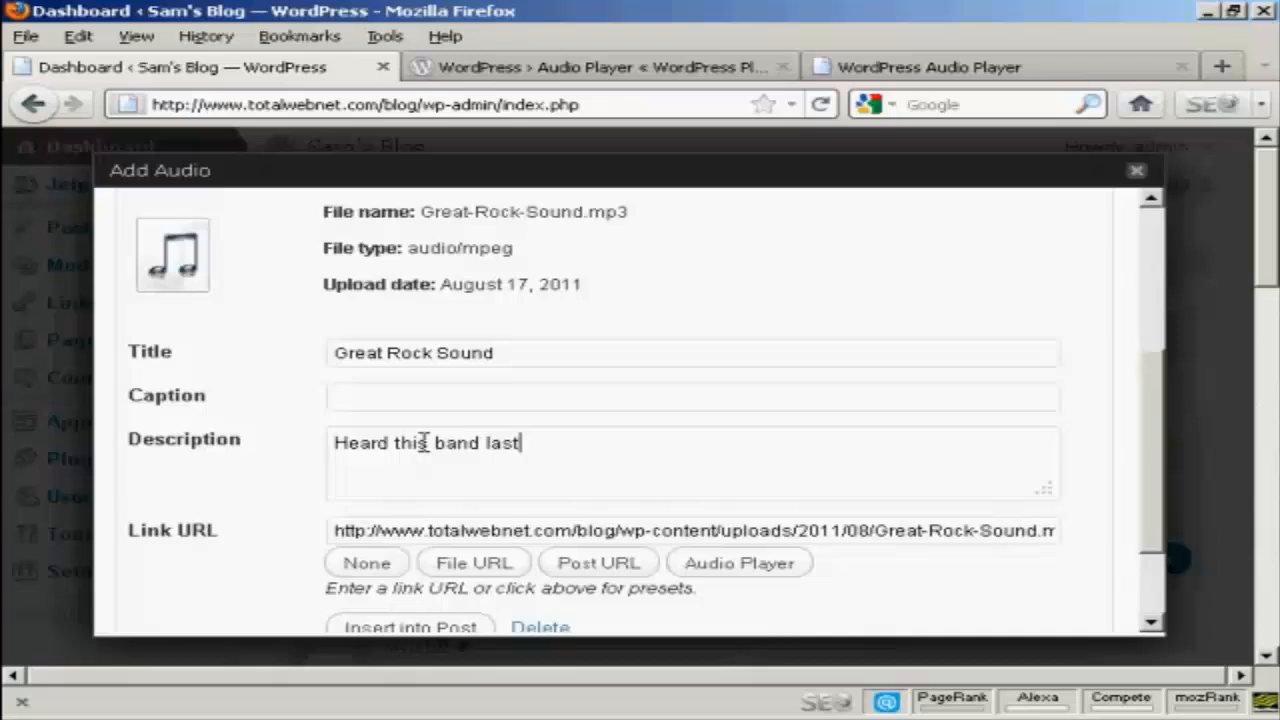
pyautogui.write('night')
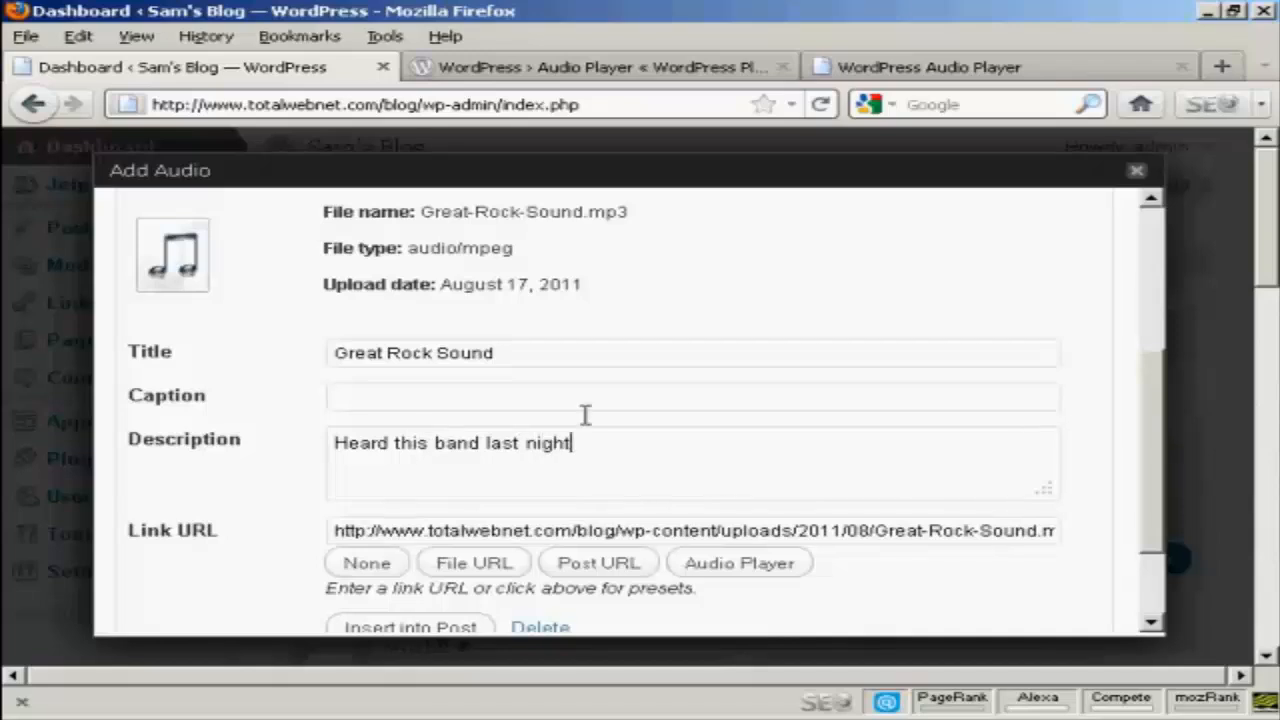
pyautogui.scroll(-3)
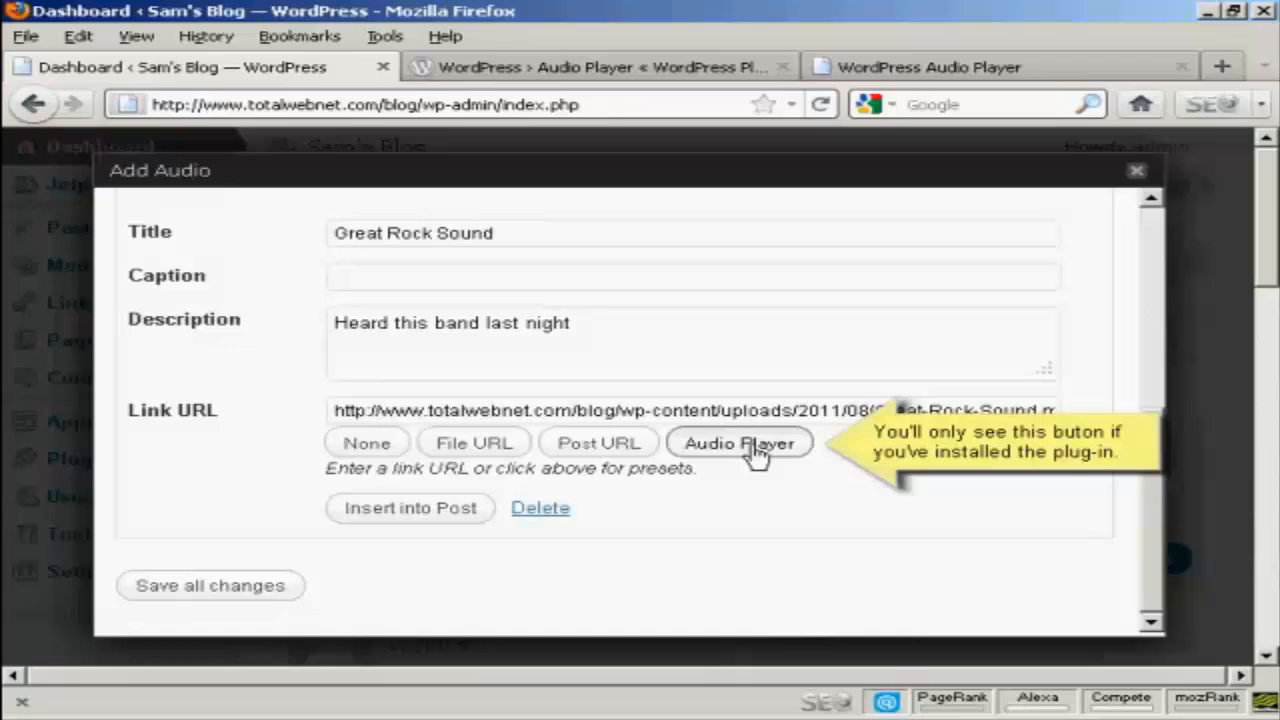
# - Set the link to the Audio Player preset and insert Great Rock Sound into the post
pyautogui.click(739, 443)
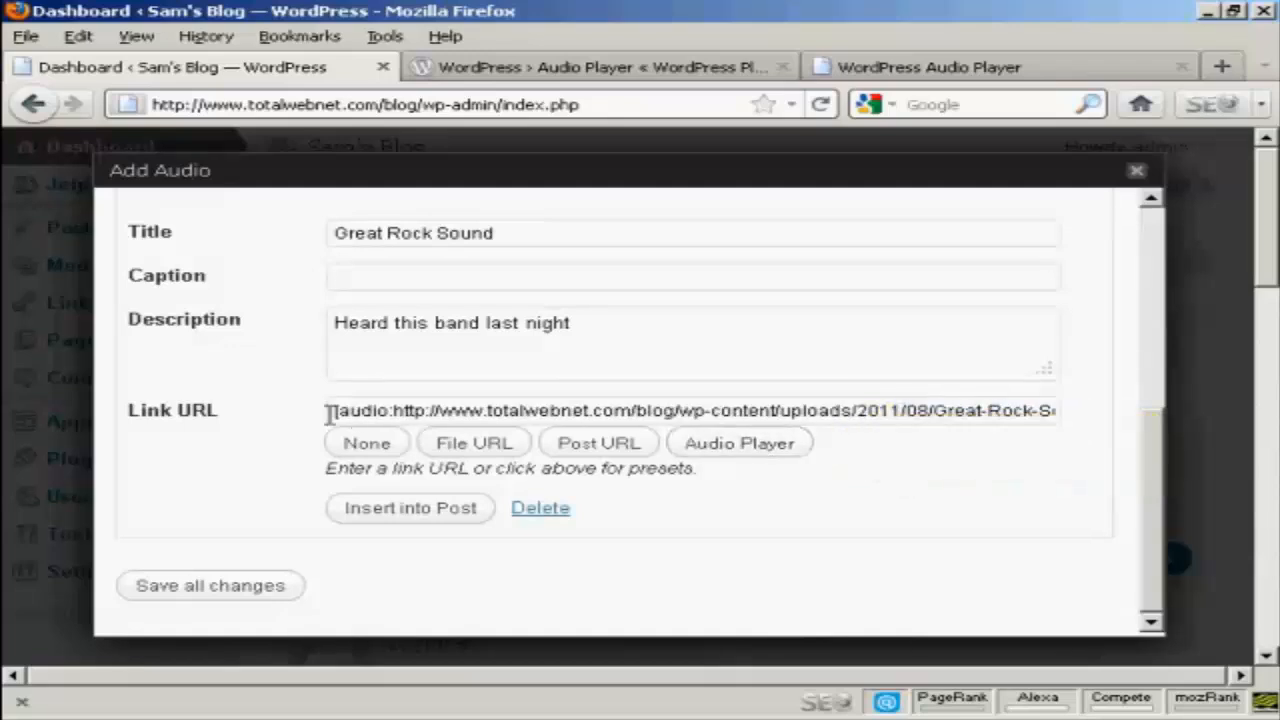
pyautogui.moveTo(318, 424)
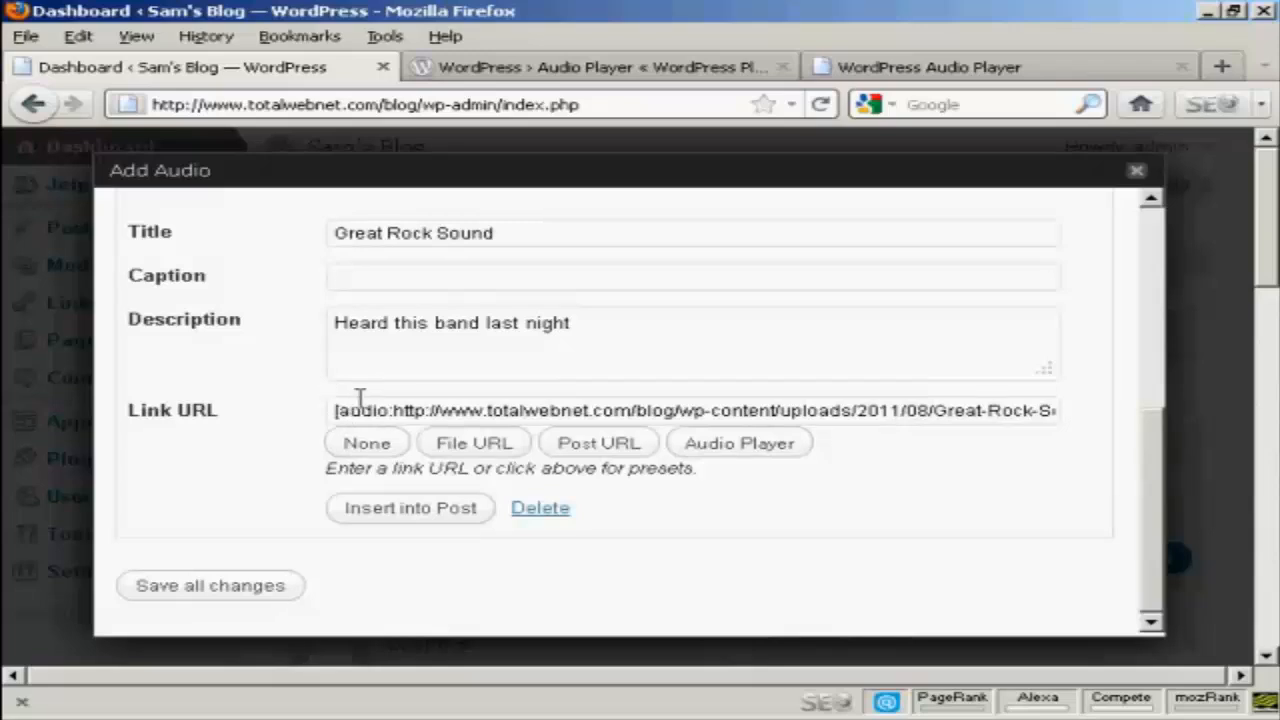
pyautogui.moveTo(405, 405)
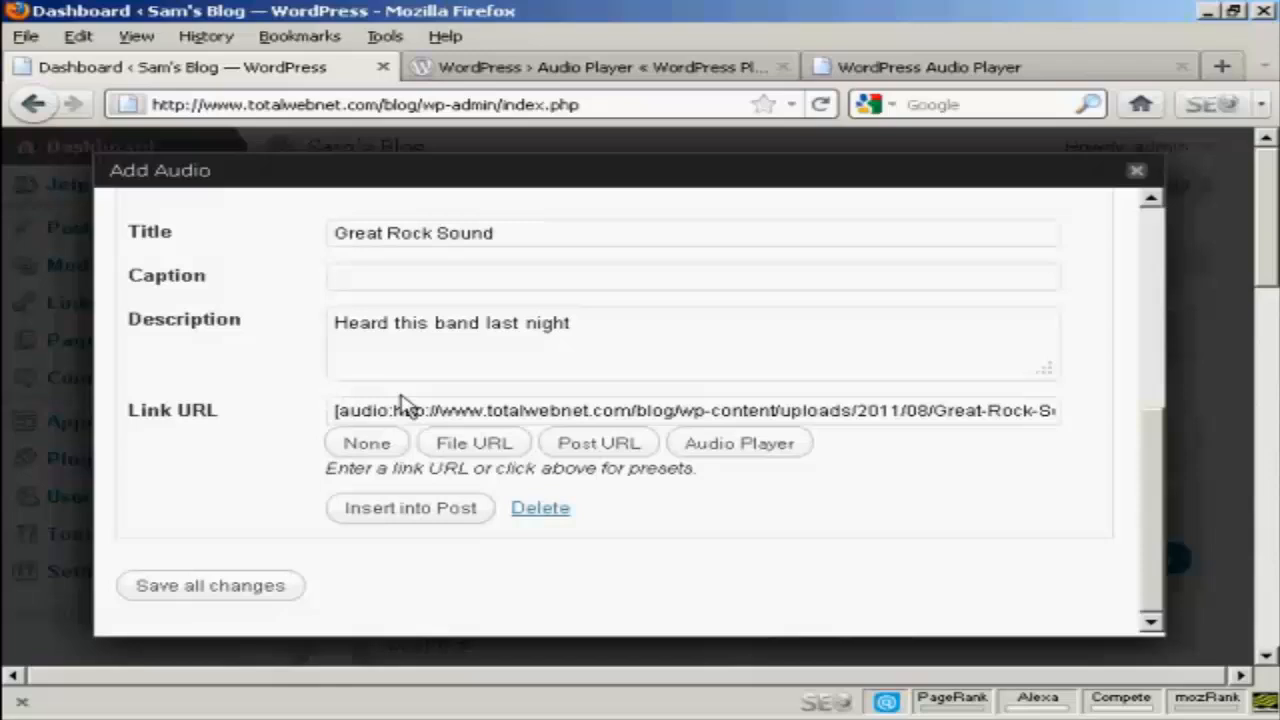
pyautogui.moveTo(410, 515)
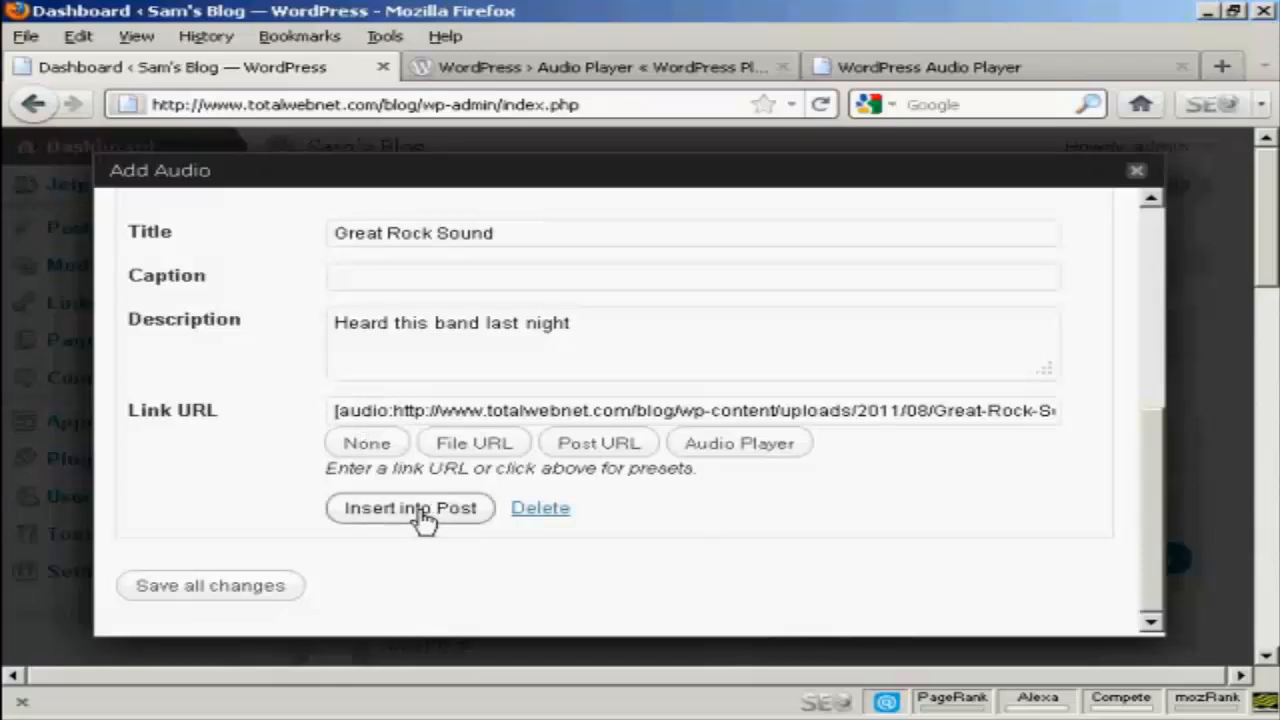
pyautogui.click(410, 508)
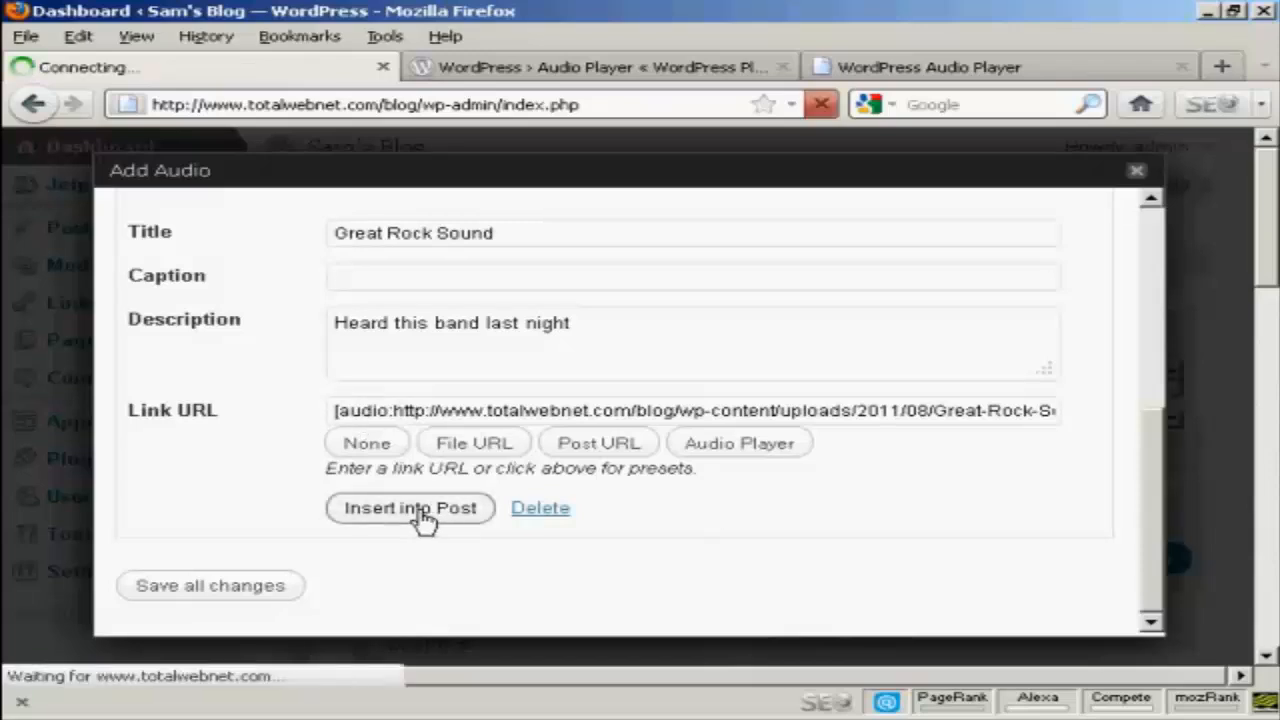
pyautogui.click(410, 508)
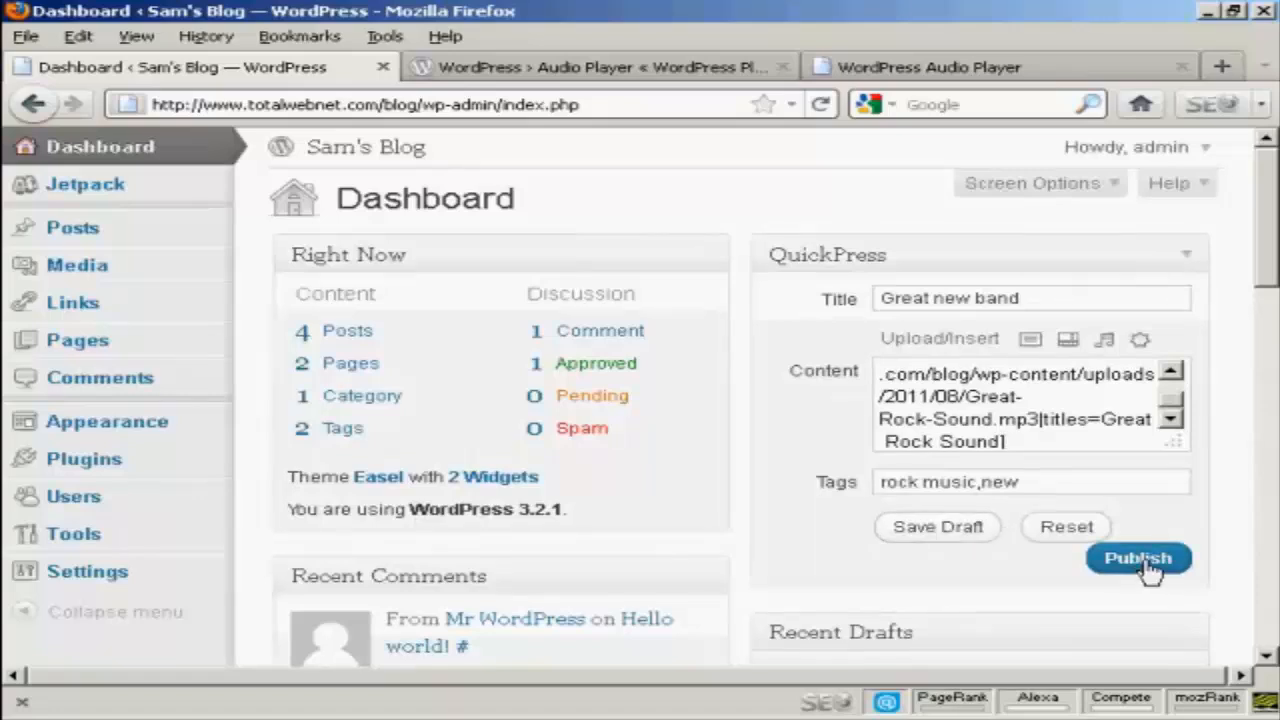
# - Publish the 'Great new band' QuickPress post and open the published post
pyautogui.click(1137, 557)
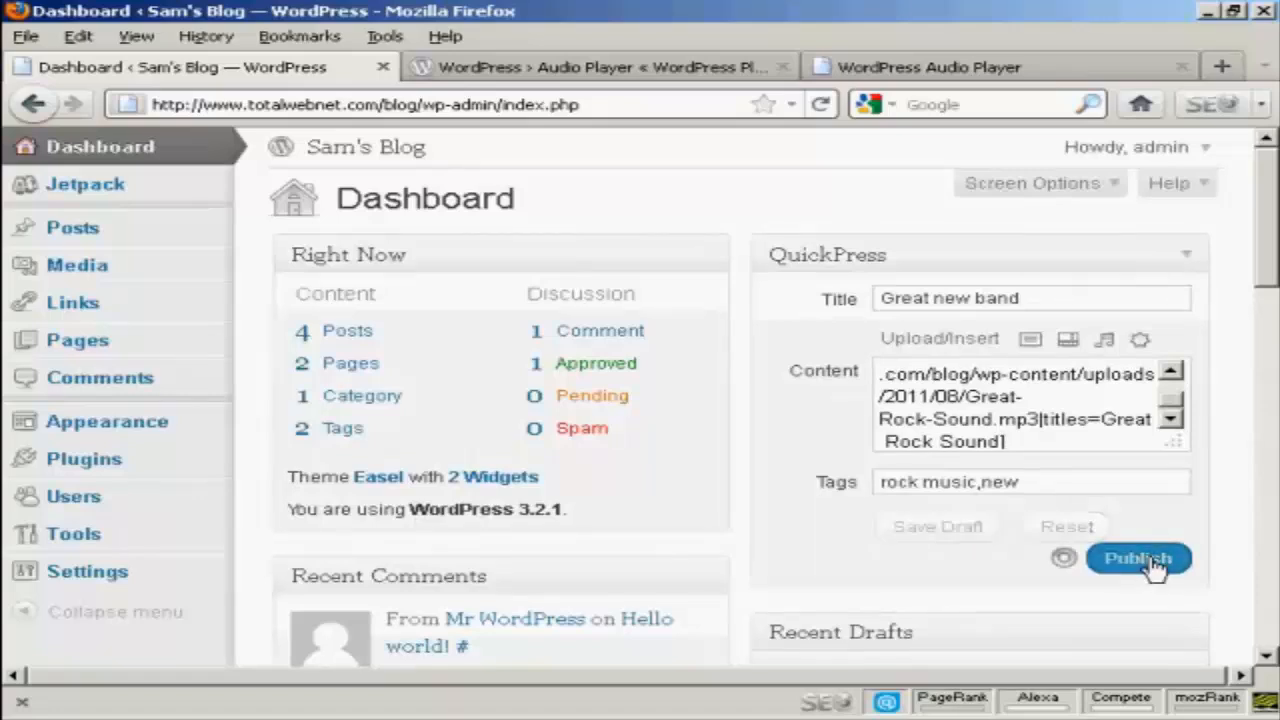
pyautogui.click(1138, 558)
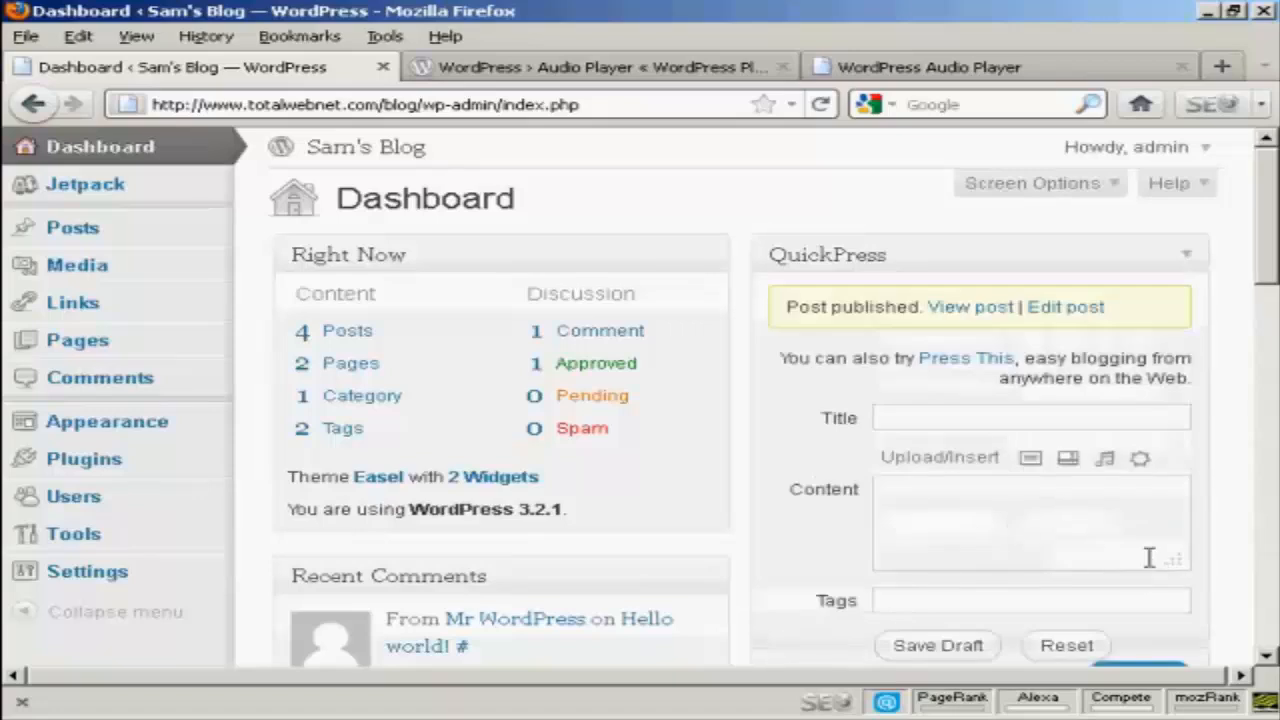
pyautogui.moveTo(970, 307)
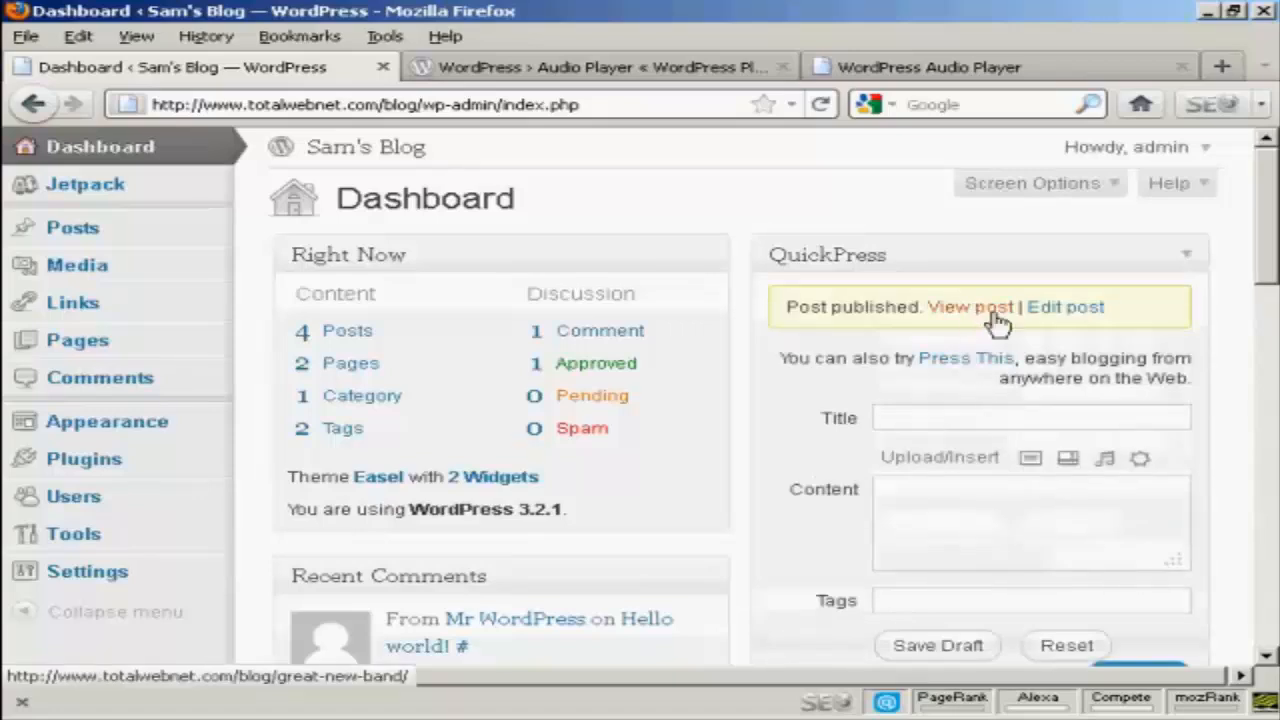
pyautogui.click(969, 307)
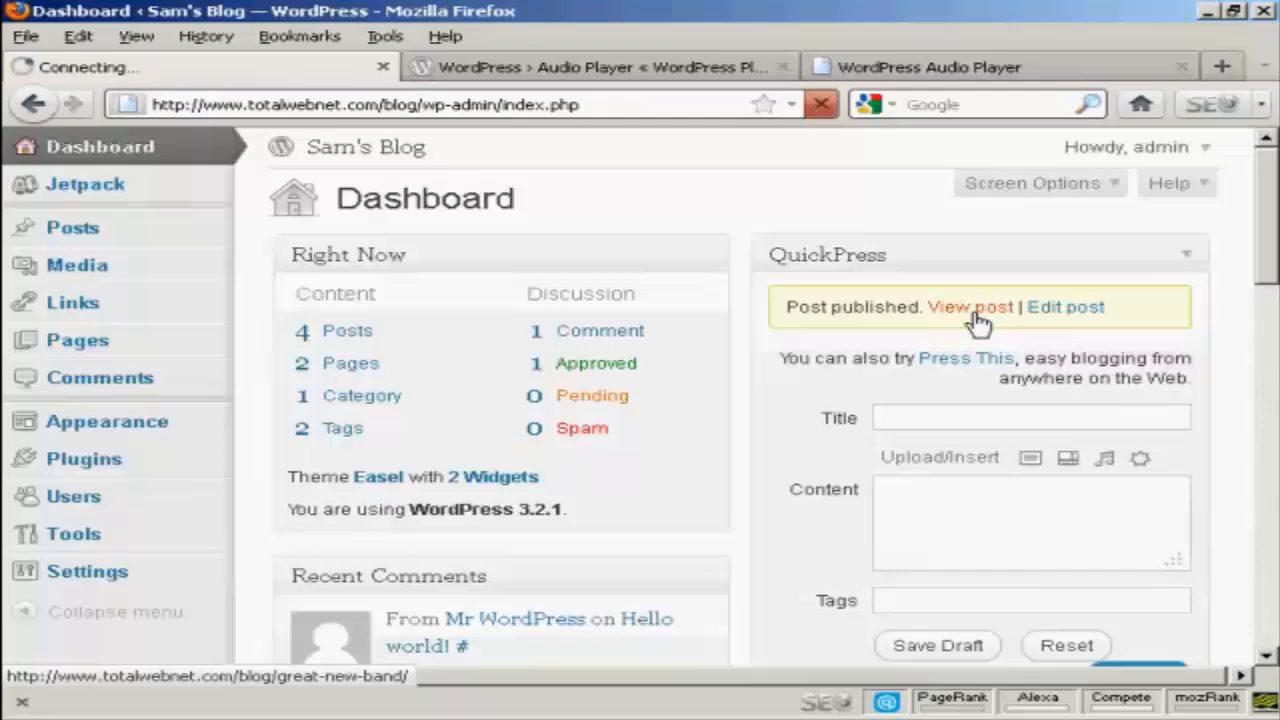
# - On the live post, play the Great Rock Sound track in the Audio Player, then pause it
pyautogui.click(968, 307)
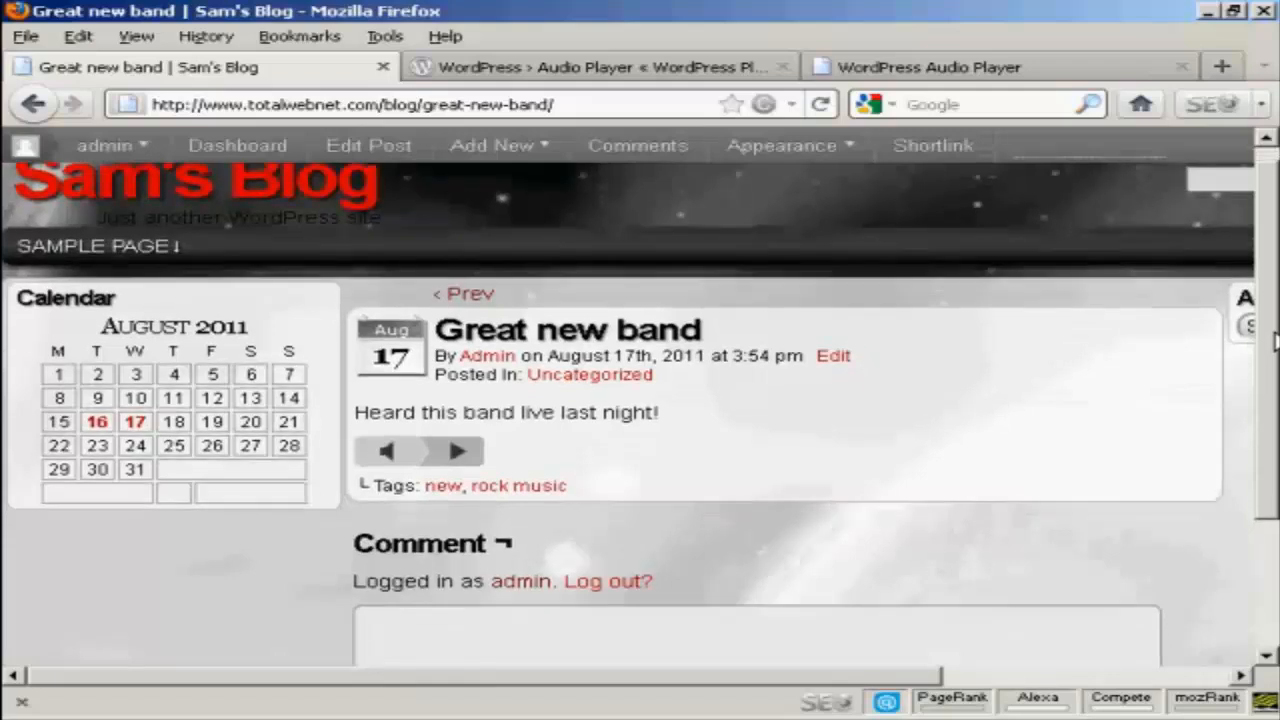
pyautogui.scroll(-3)
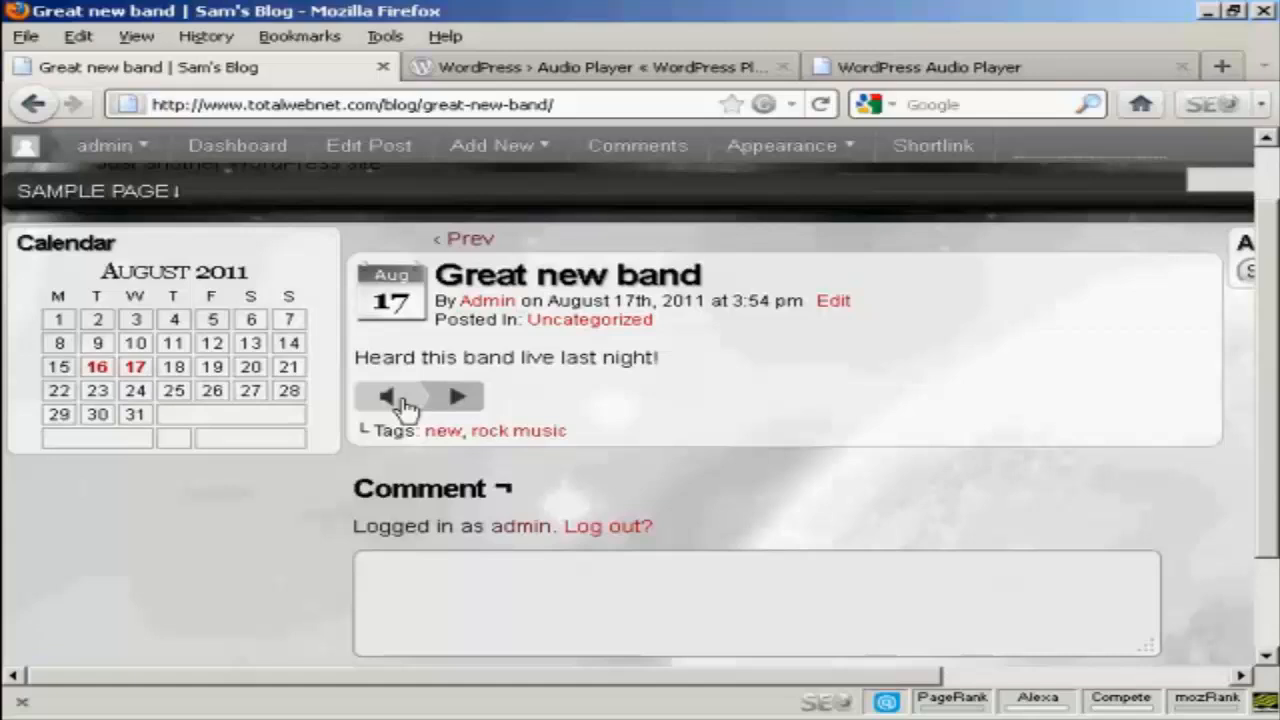
pyautogui.moveTo(458, 398)
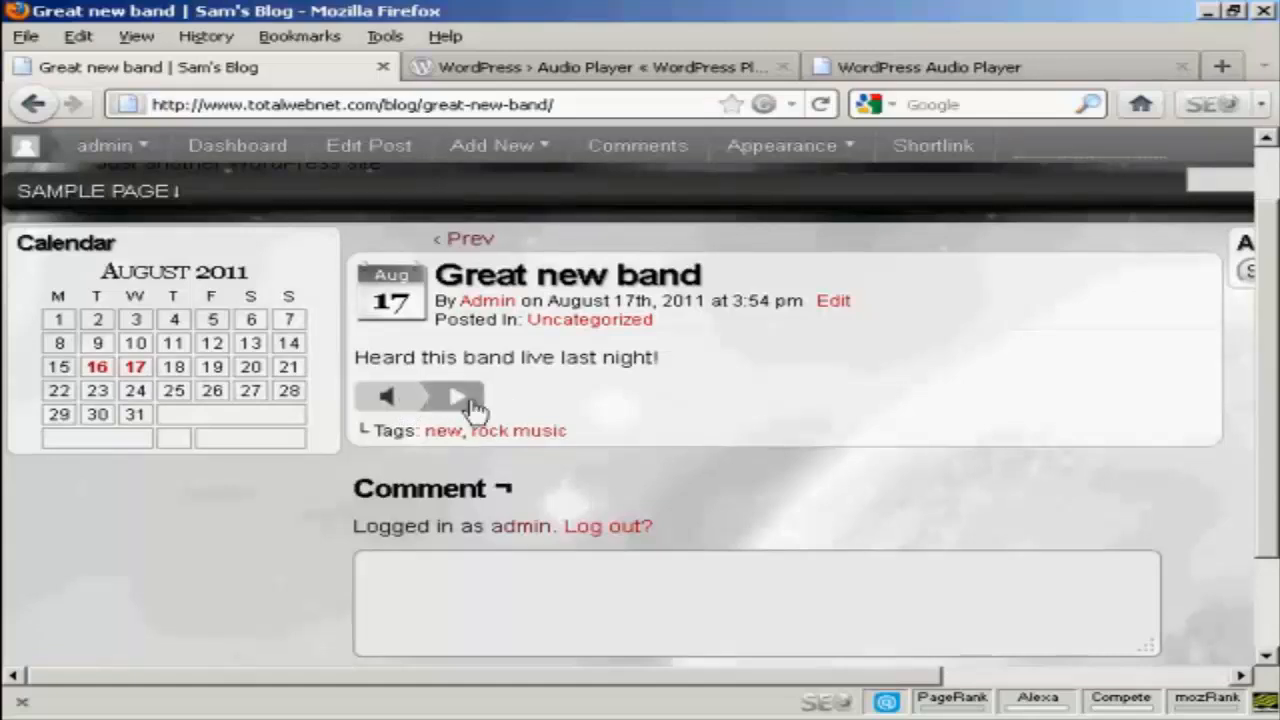
pyautogui.click(462, 396)
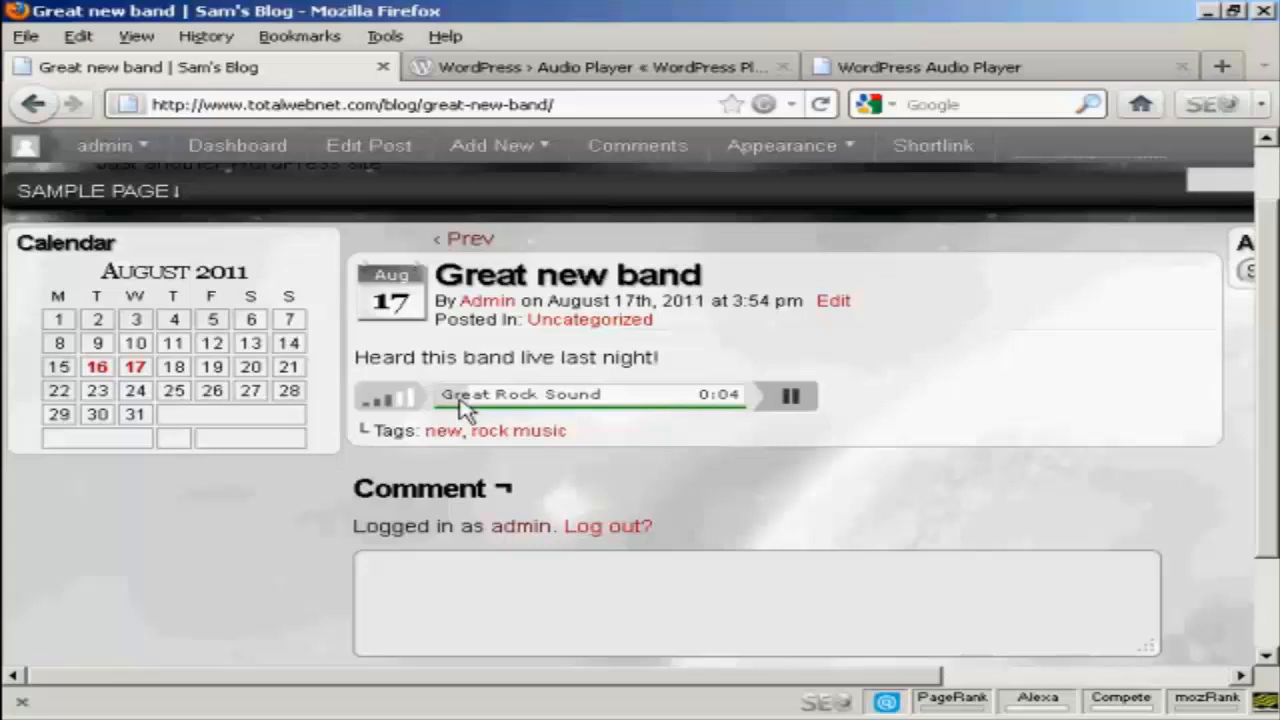
pyautogui.moveTo(895, 430)
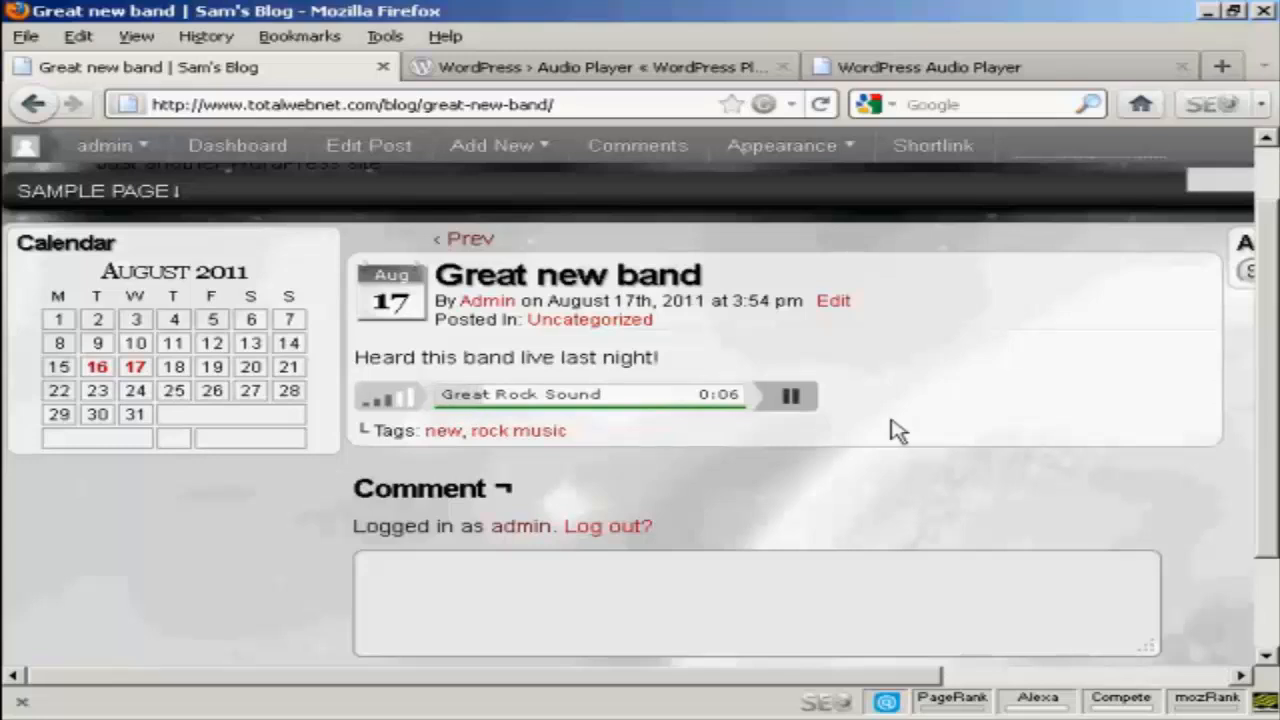
pyautogui.click(789, 395)
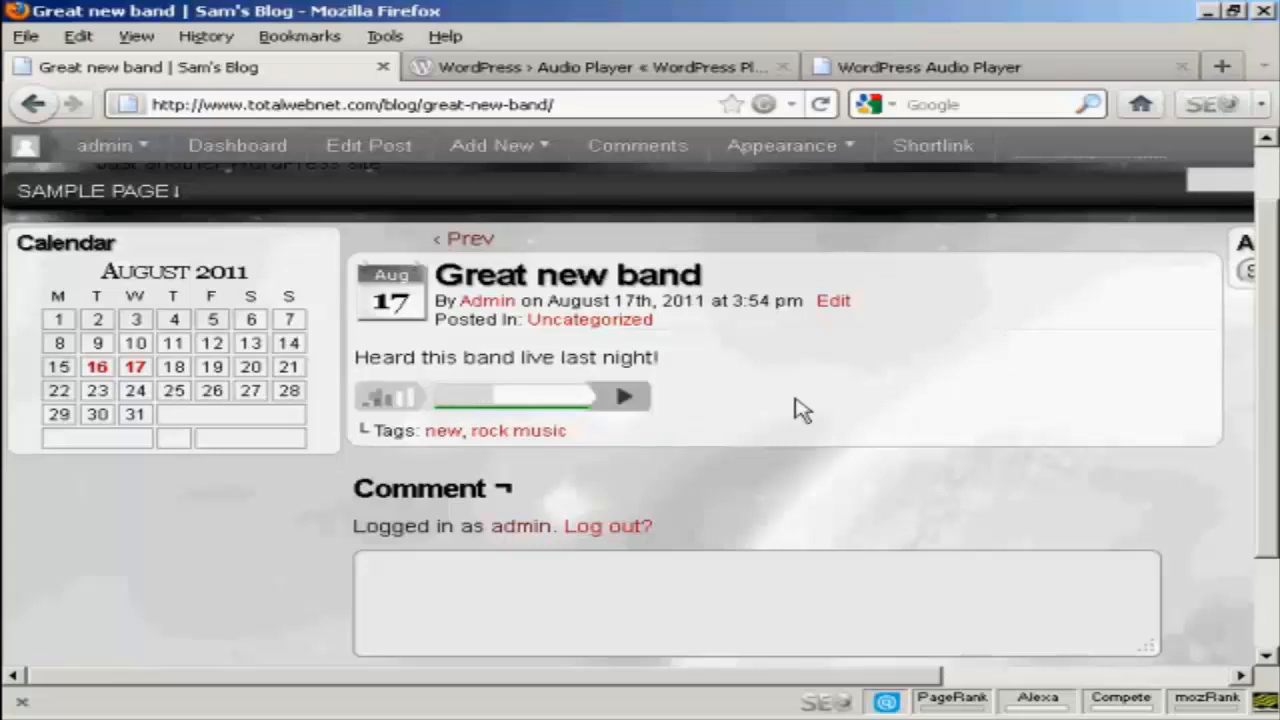